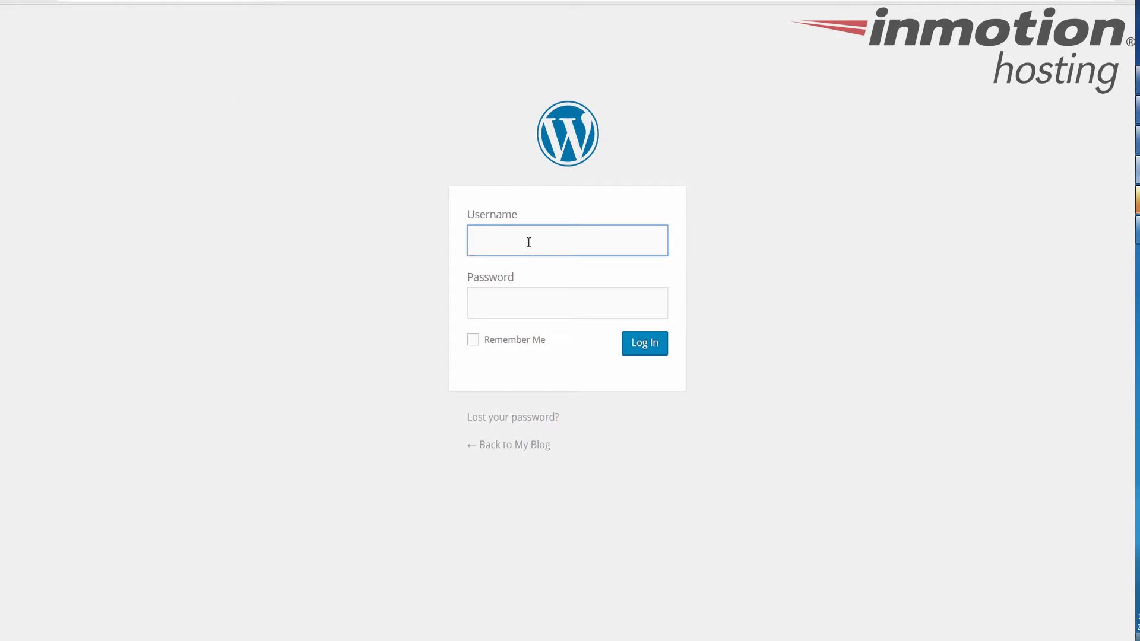
pyautogui.write('admin')
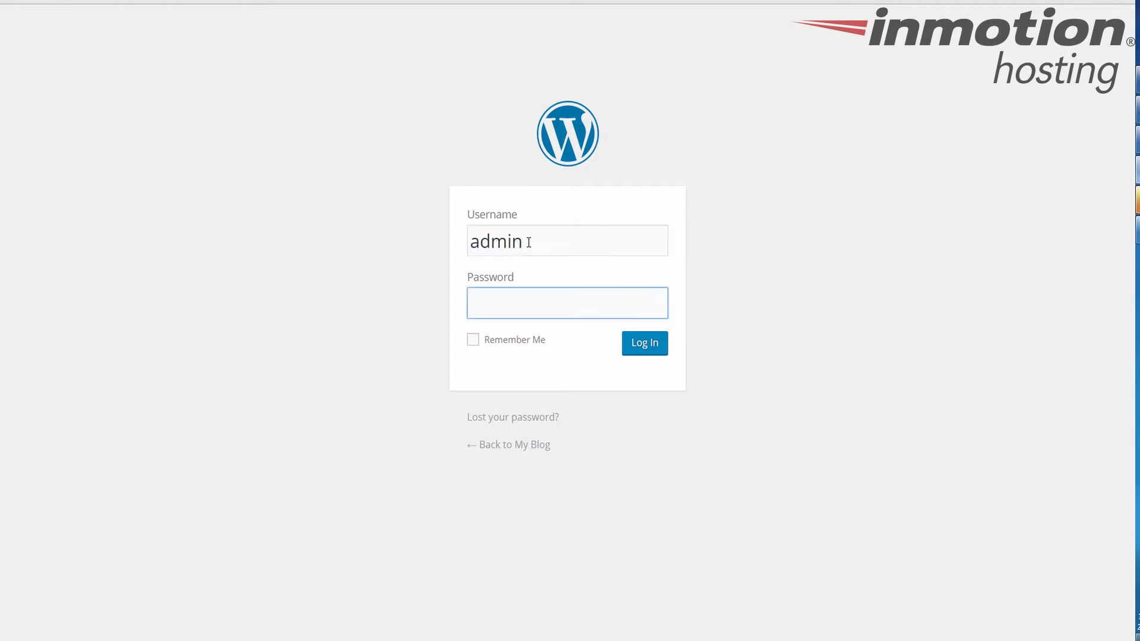
pyautogui.write('password')
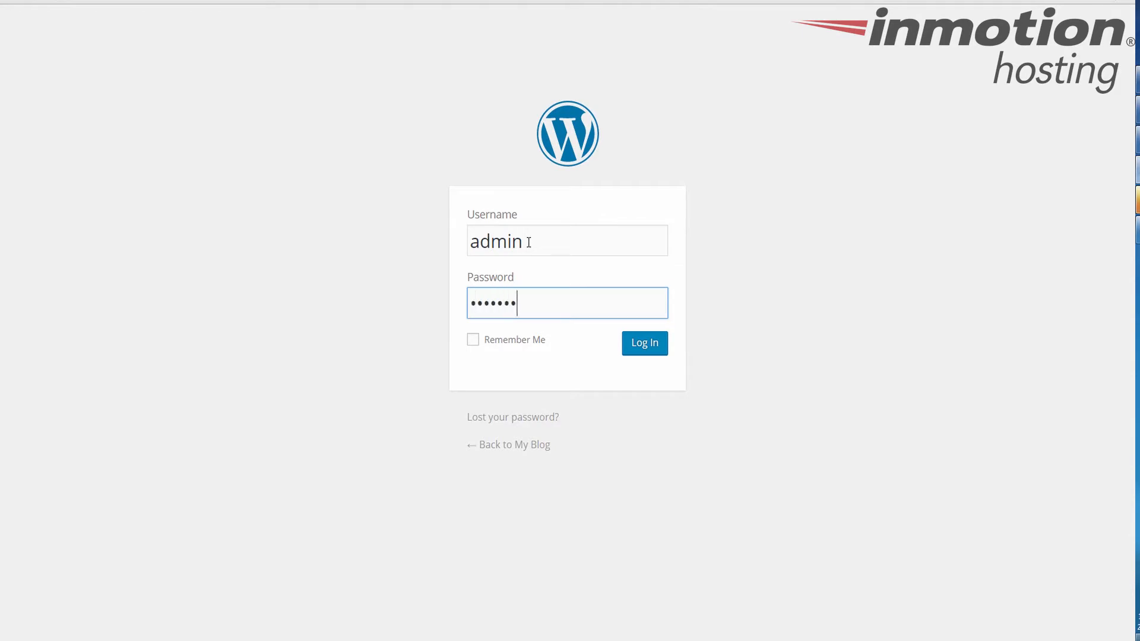
pyautogui.click(642, 343)
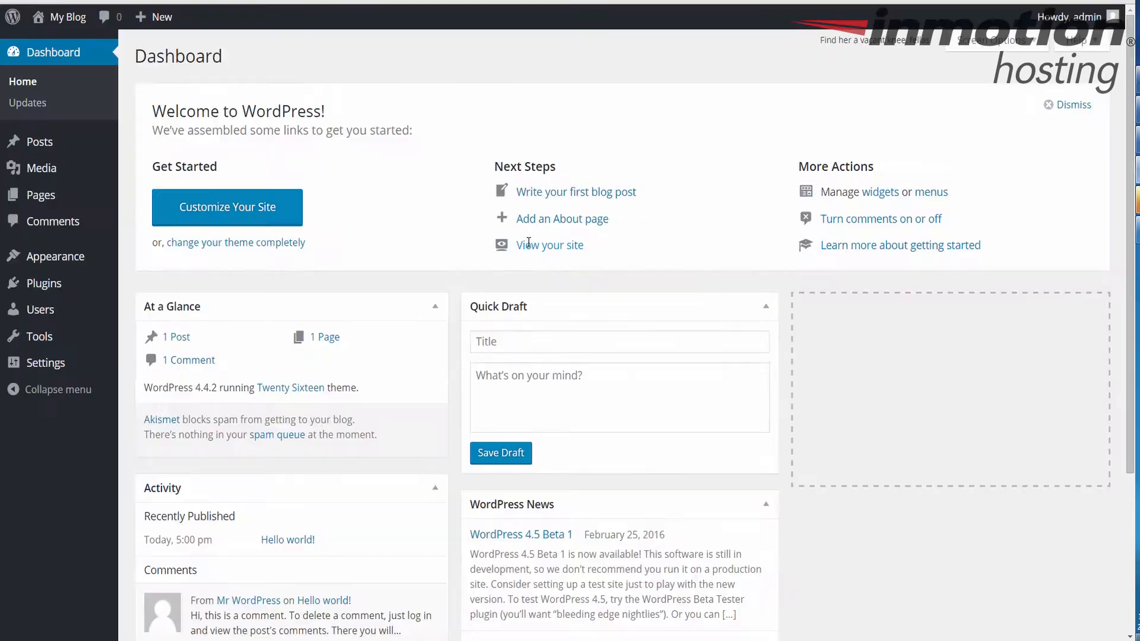
pyautogui.moveTo(102, 194)
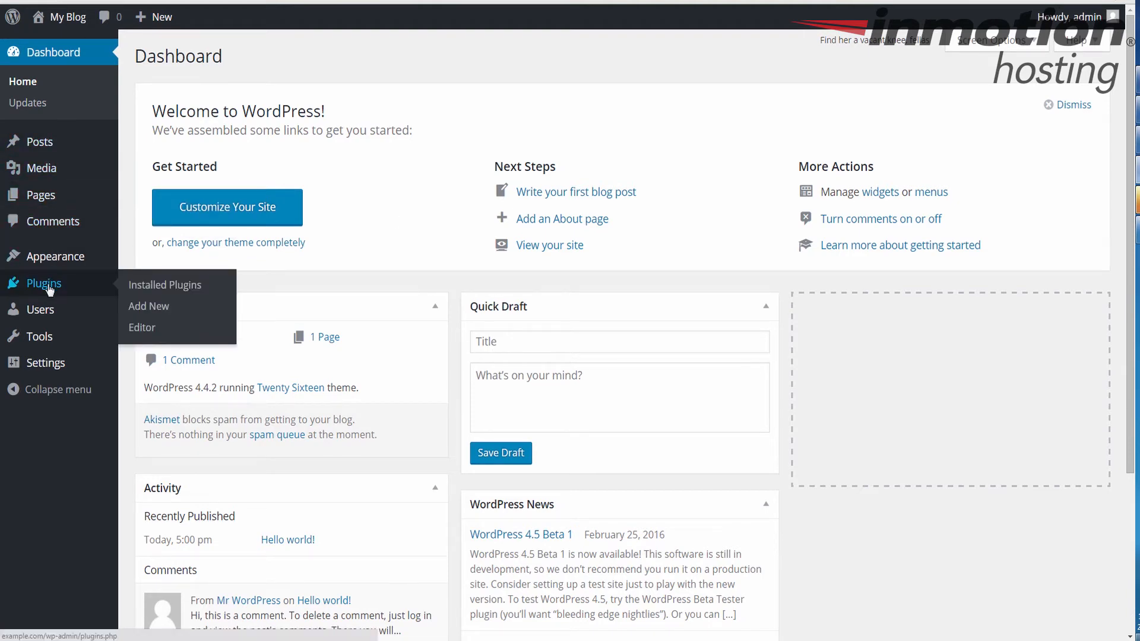
# - Open Plugins and tick select-all to mark Akismet and Hello Dolly
pyautogui.click(165, 284)
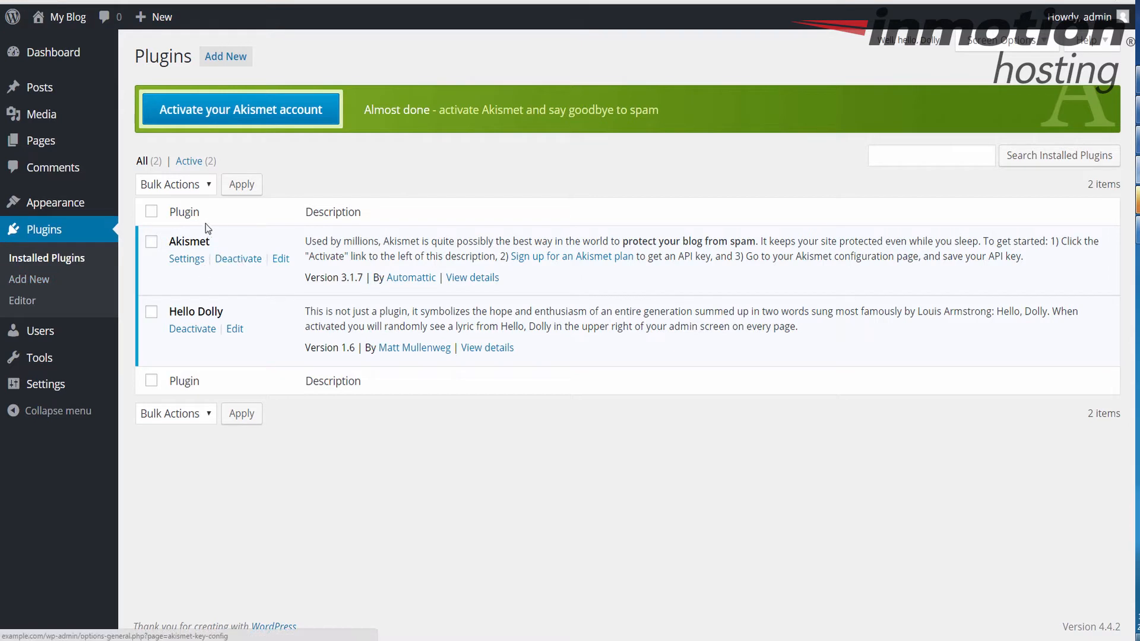
pyautogui.moveTo(223, 256)
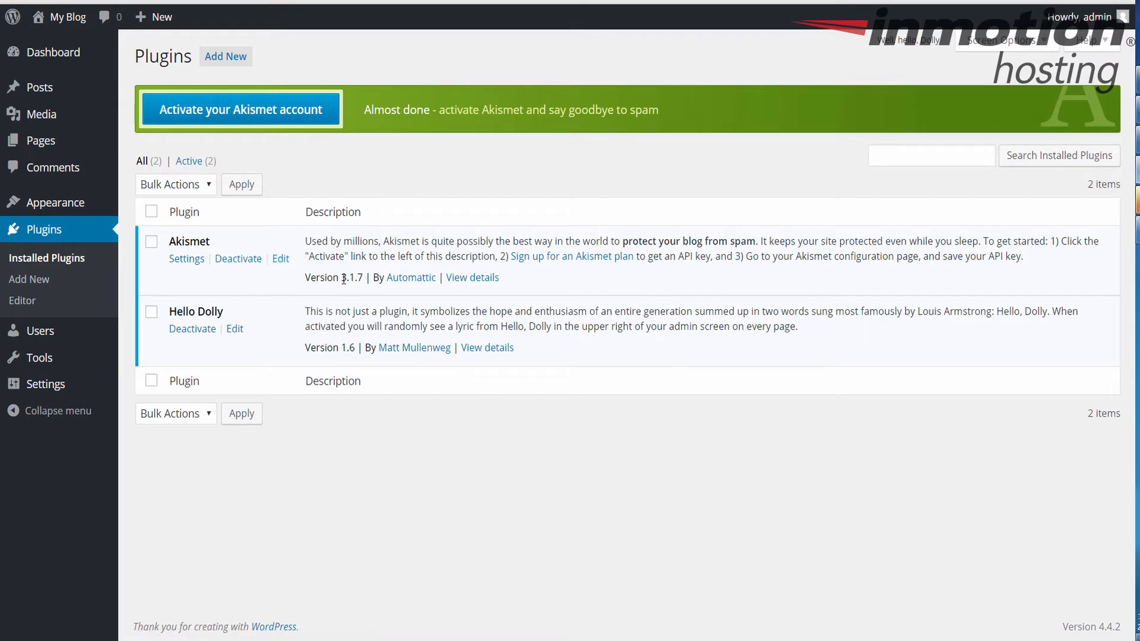
pyautogui.moveTo(304, 292)
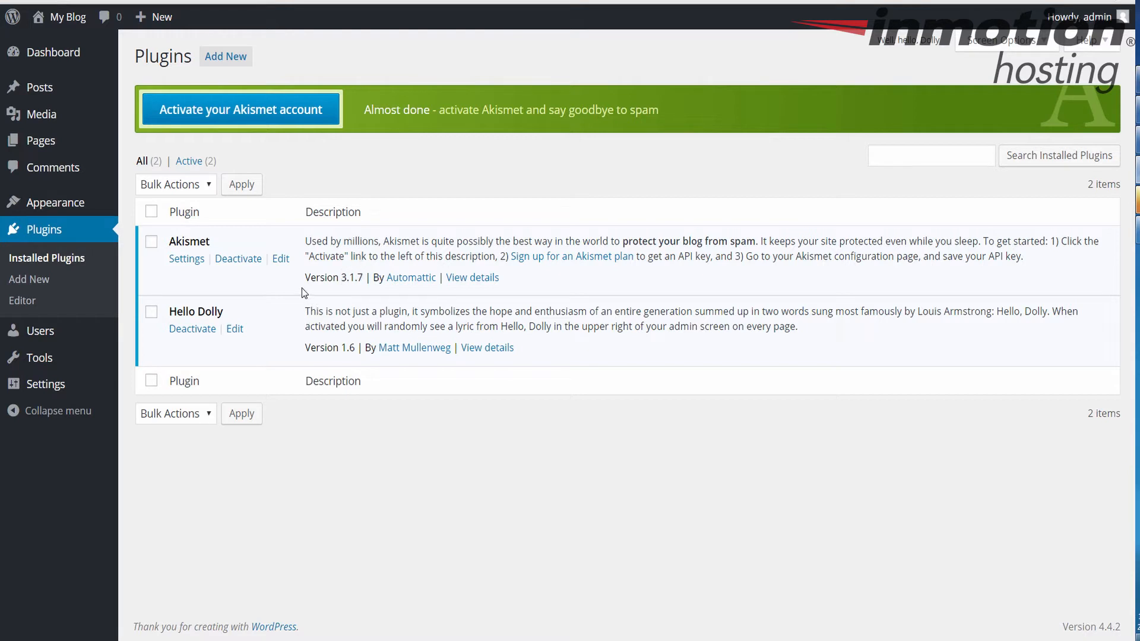
pyautogui.moveTo(307, 237)
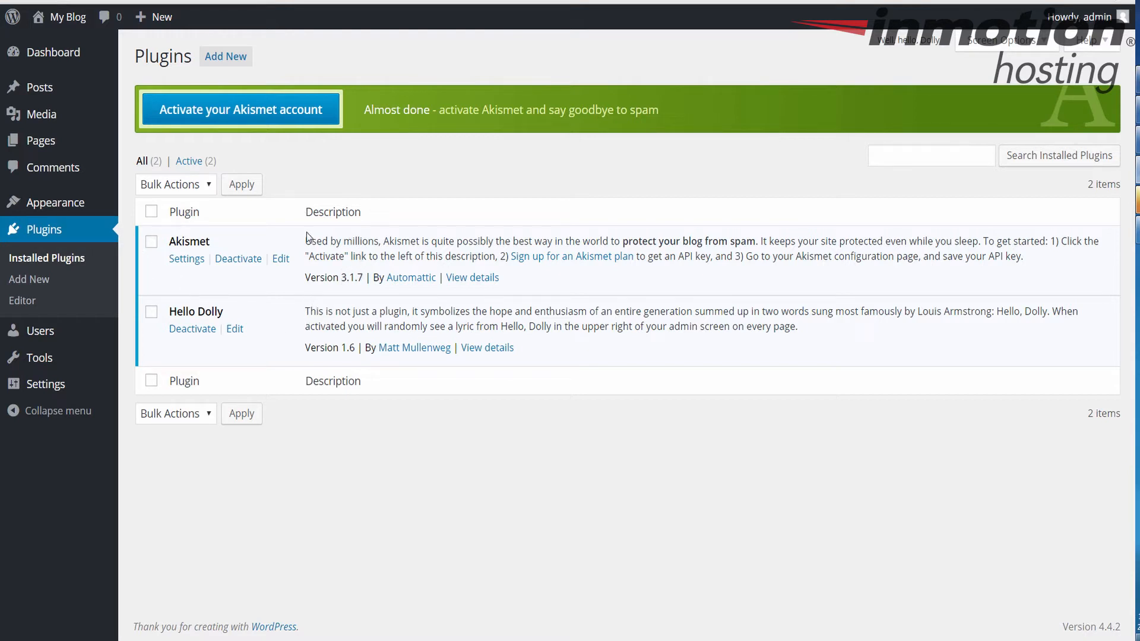
pyautogui.moveTo(154, 231)
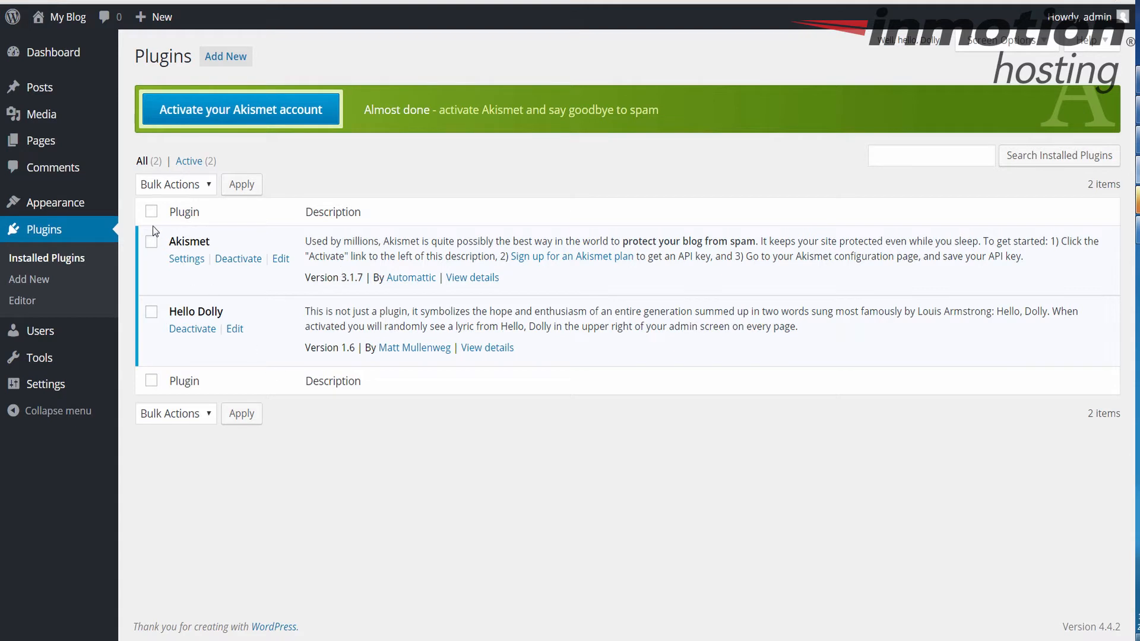
pyautogui.moveTo(153, 218)
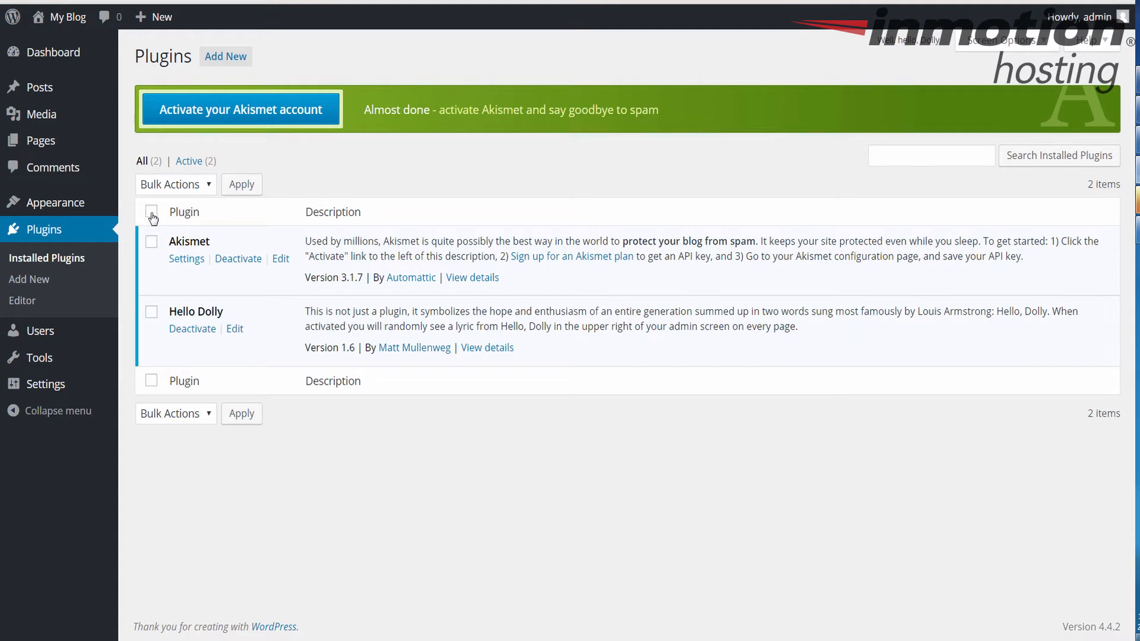
pyautogui.click(151, 211)
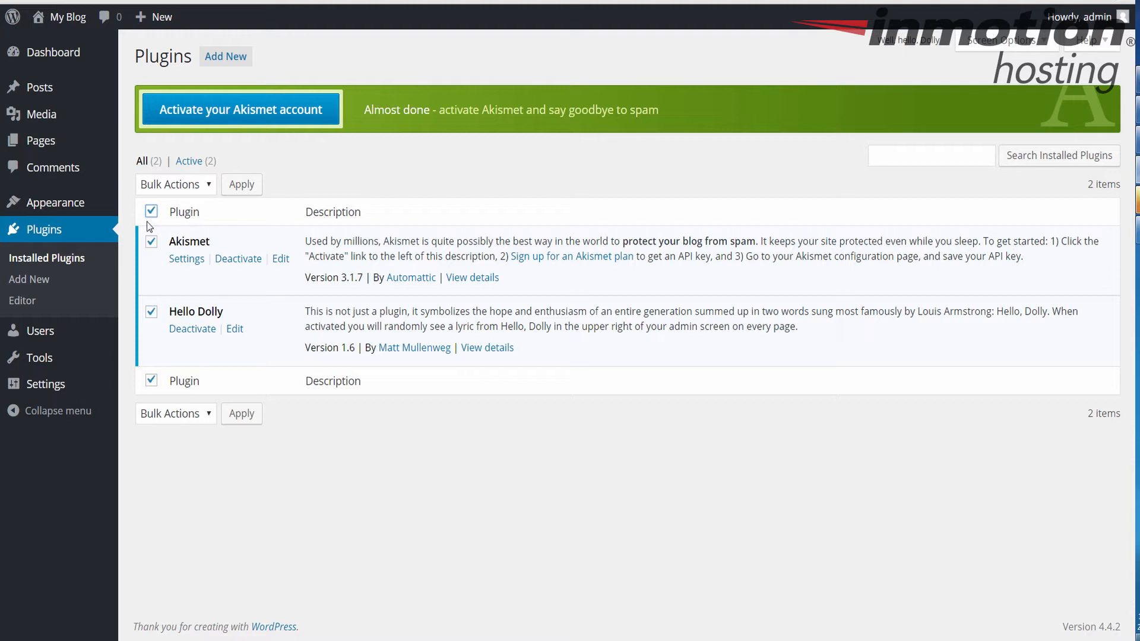
pyautogui.moveTo(363, 301)
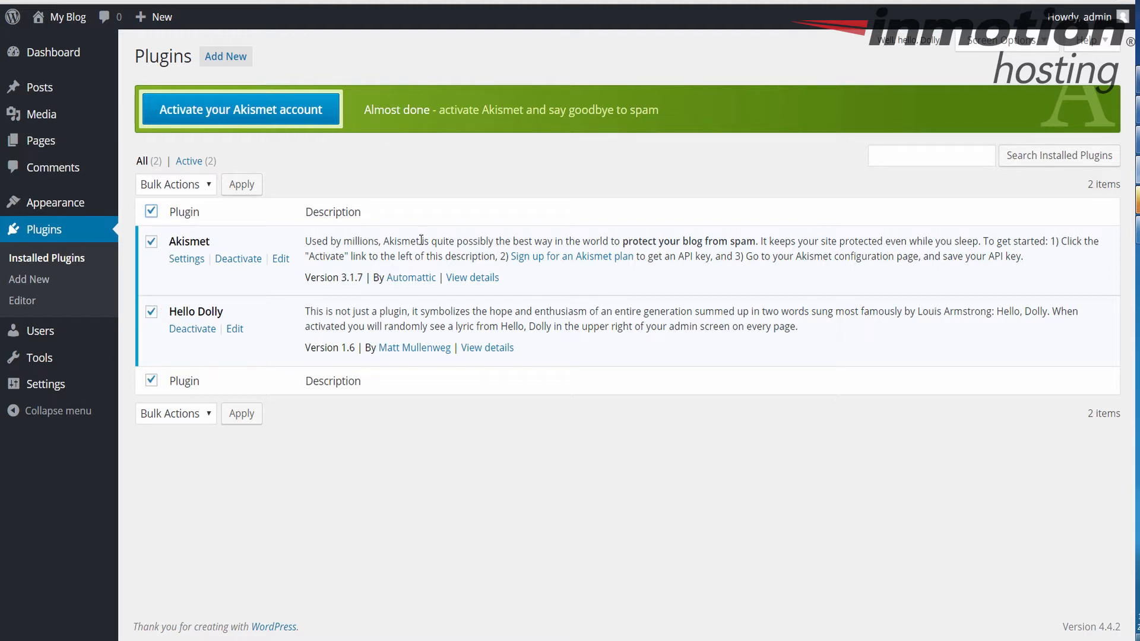
pyautogui.moveTo(400, 213)
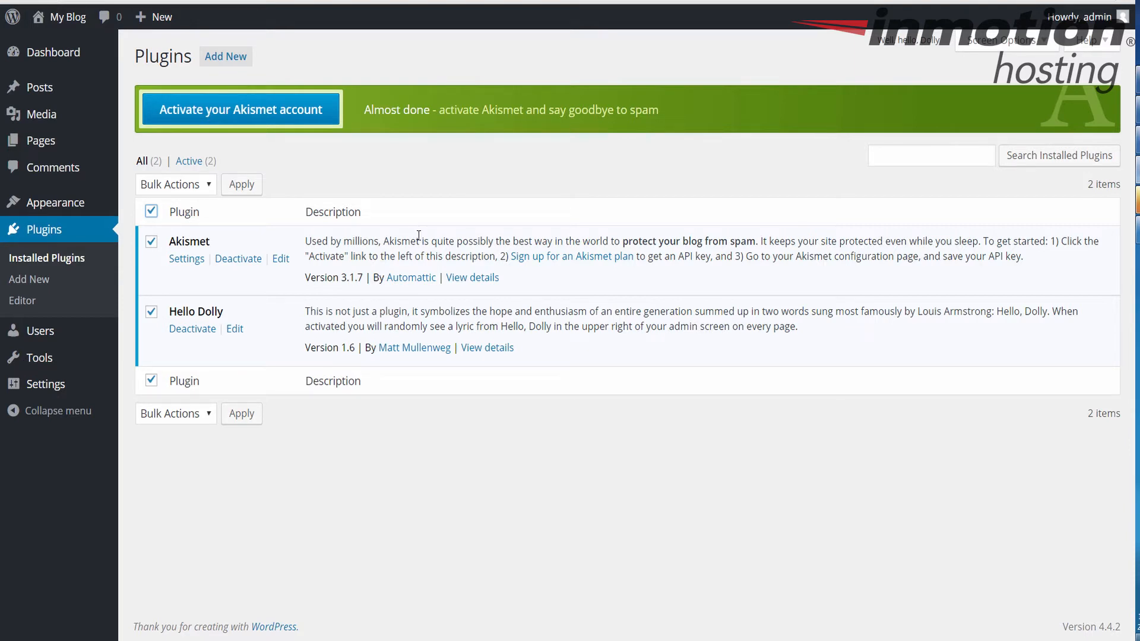
pyautogui.moveTo(398, 241)
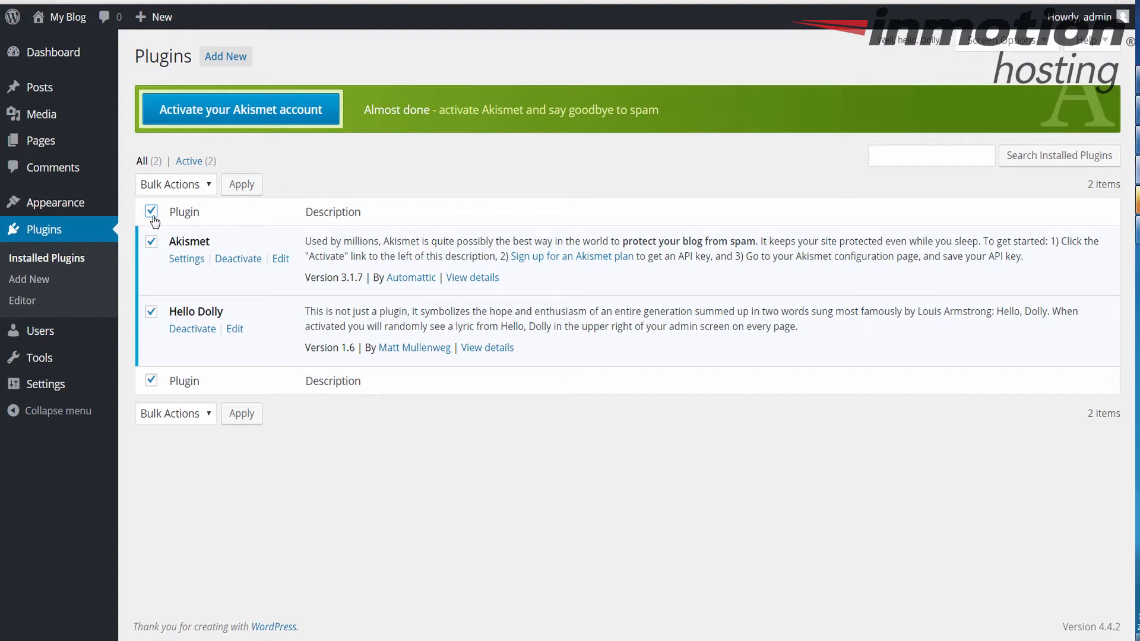
# - Apply the Deactivate bulk action to Akismet and Hello Dolly and check the confirmation
pyautogui.click(150, 211)
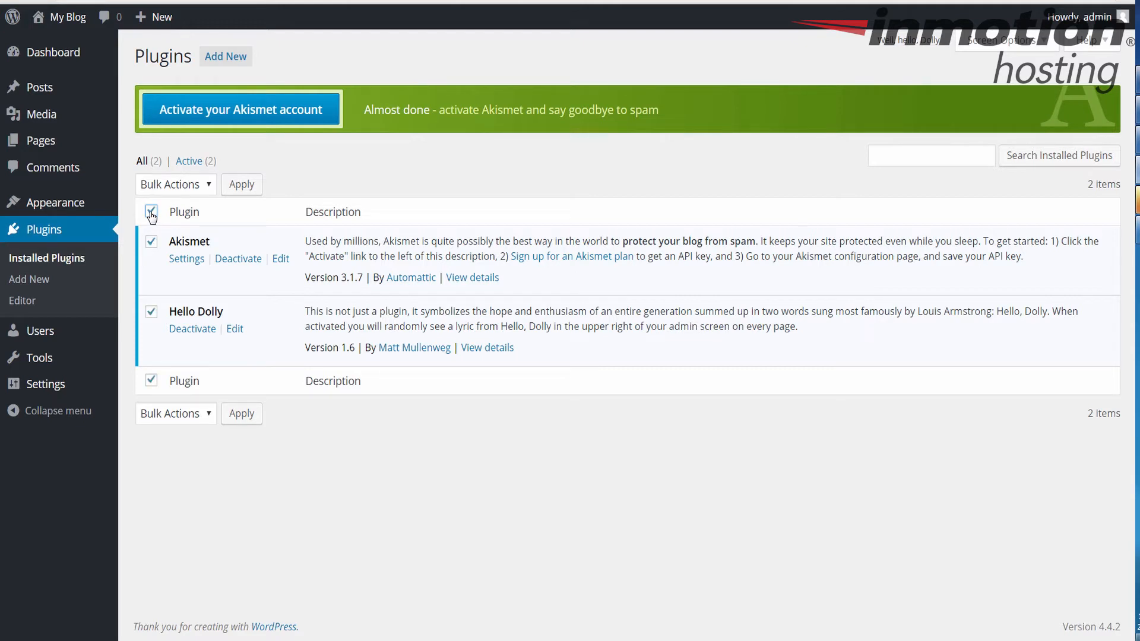
pyautogui.click(171, 184)
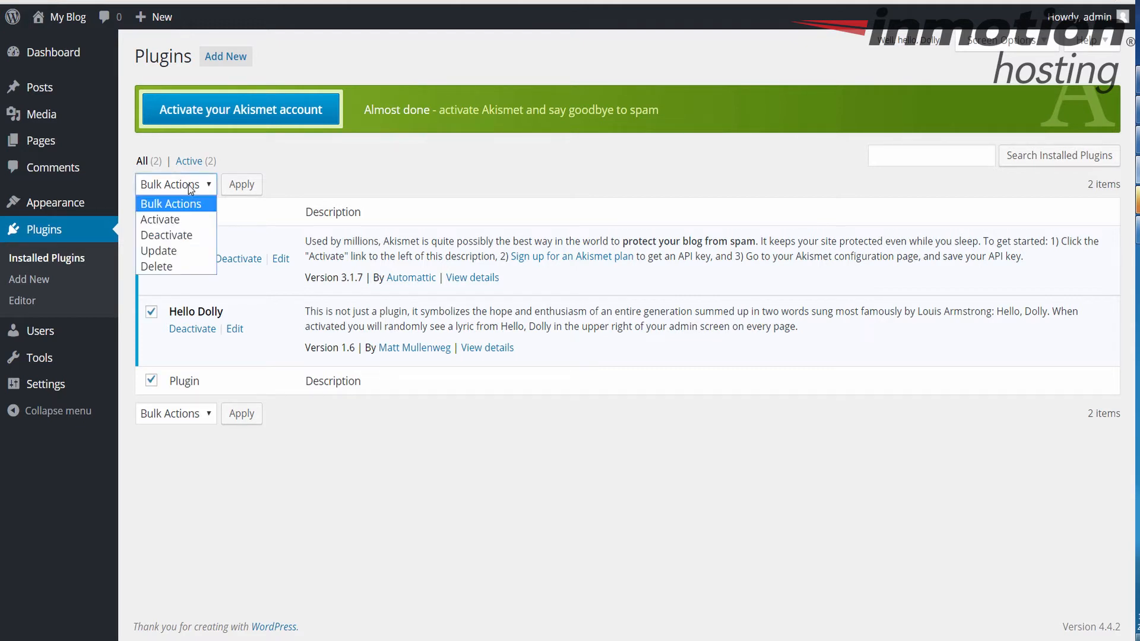
pyautogui.moveTo(166, 235)
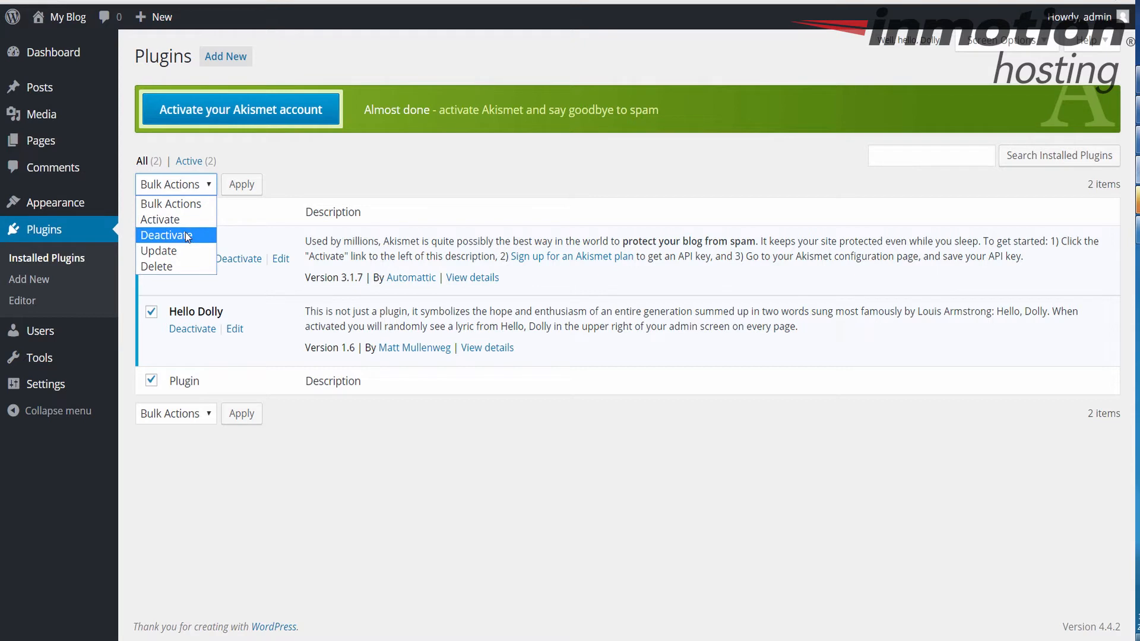
pyautogui.click(167, 235)
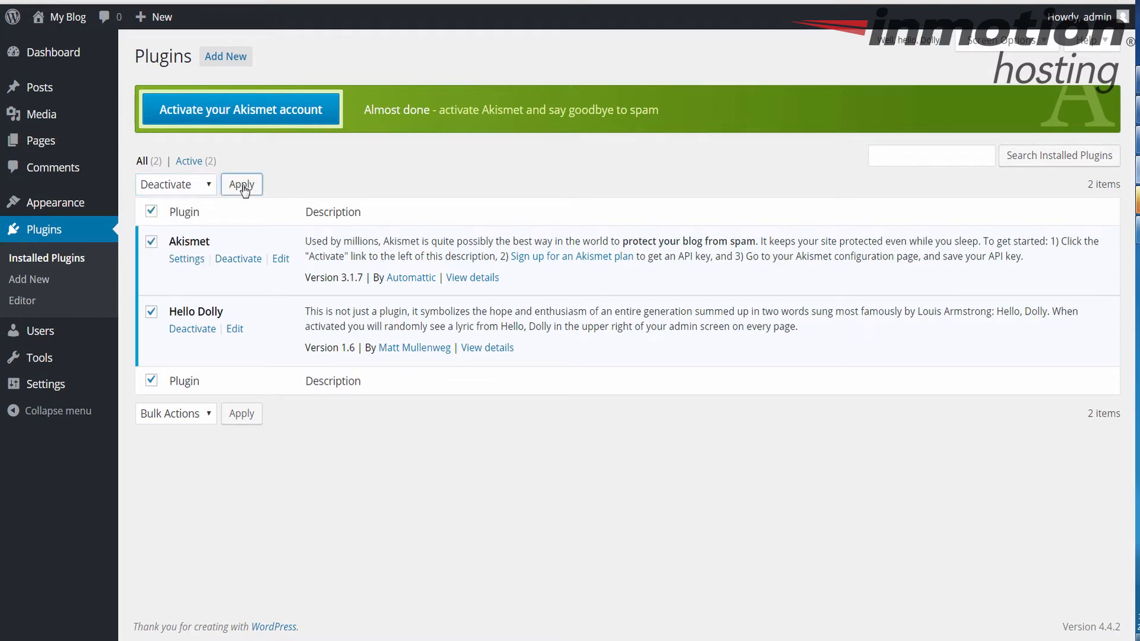
pyautogui.click(240, 184)
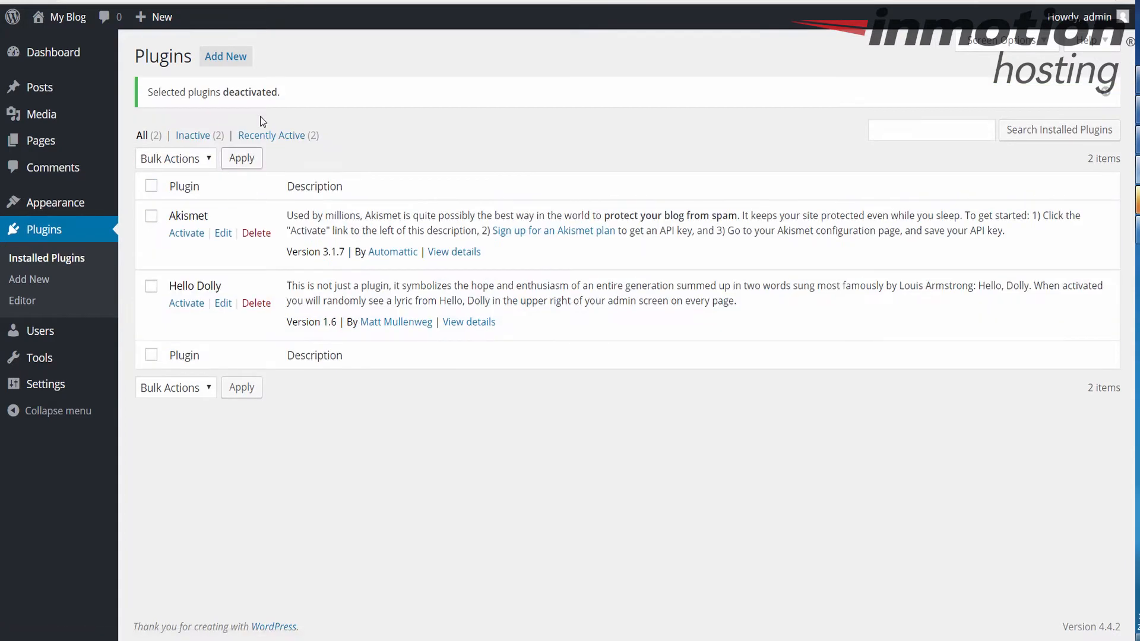
pyautogui.doubleClick(211, 91)
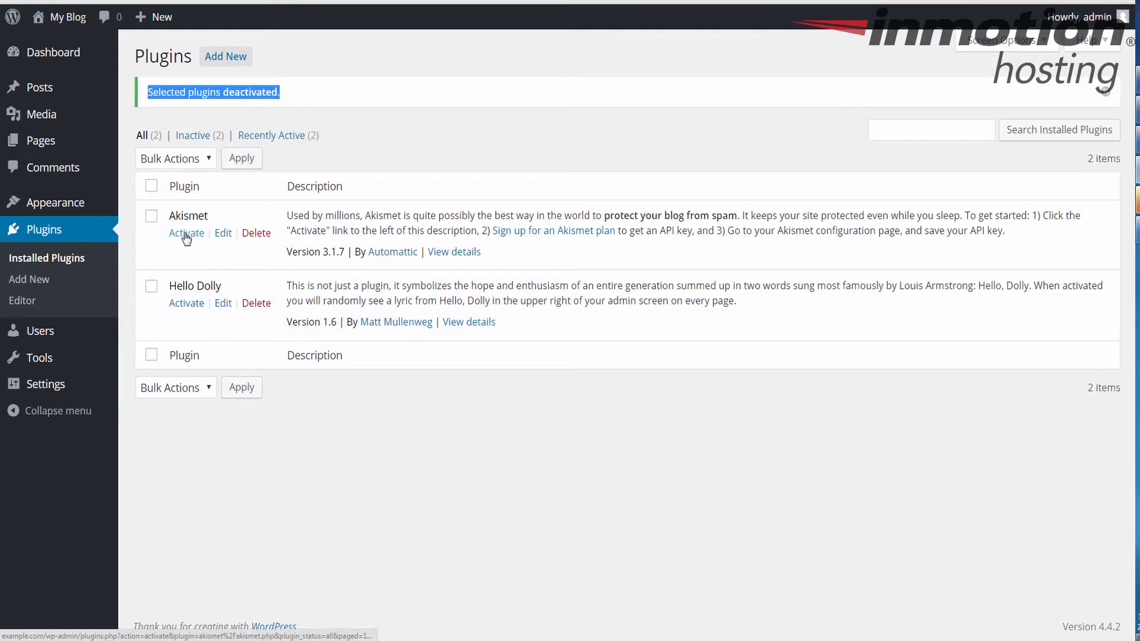
pyautogui.moveTo(210, 301)
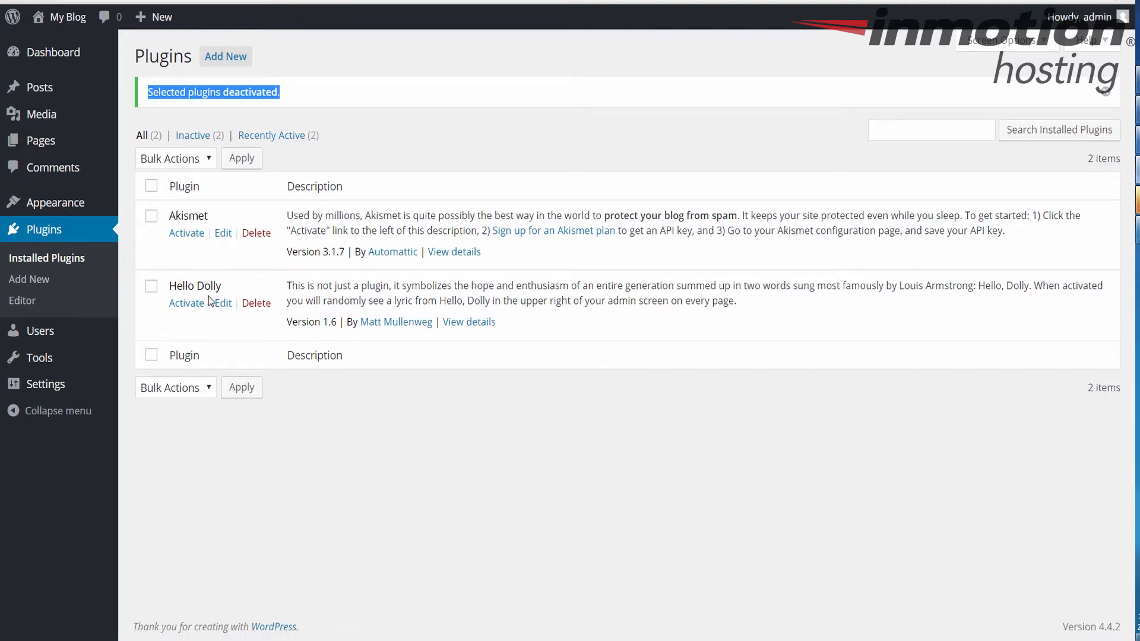
pyautogui.moveTo(444, 269)
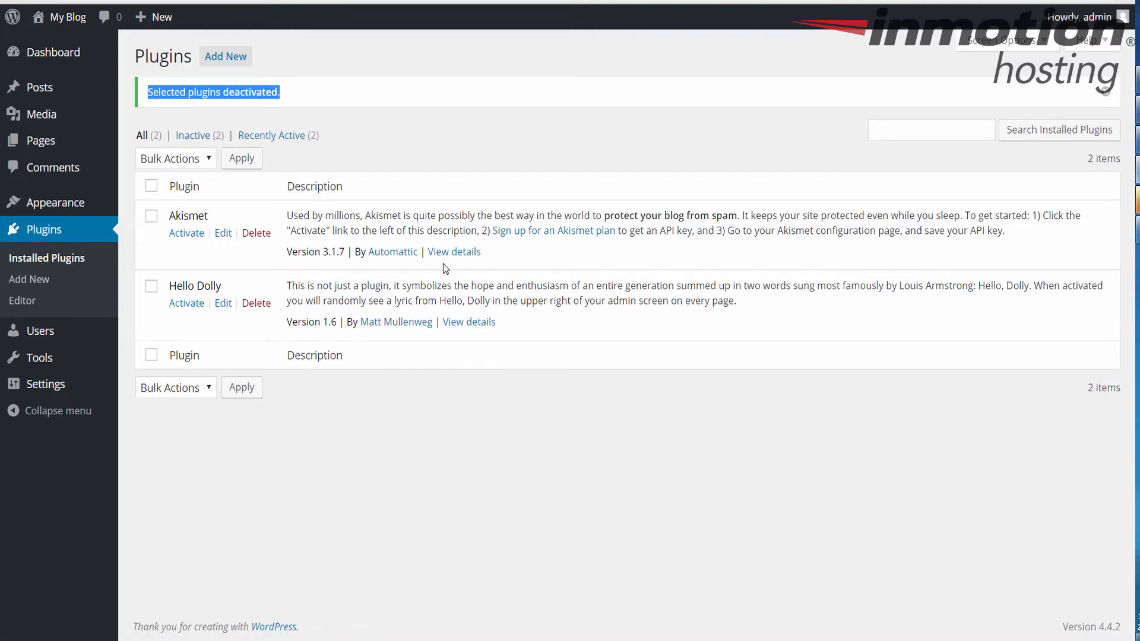
pyautogui.moveTo(388, 208)
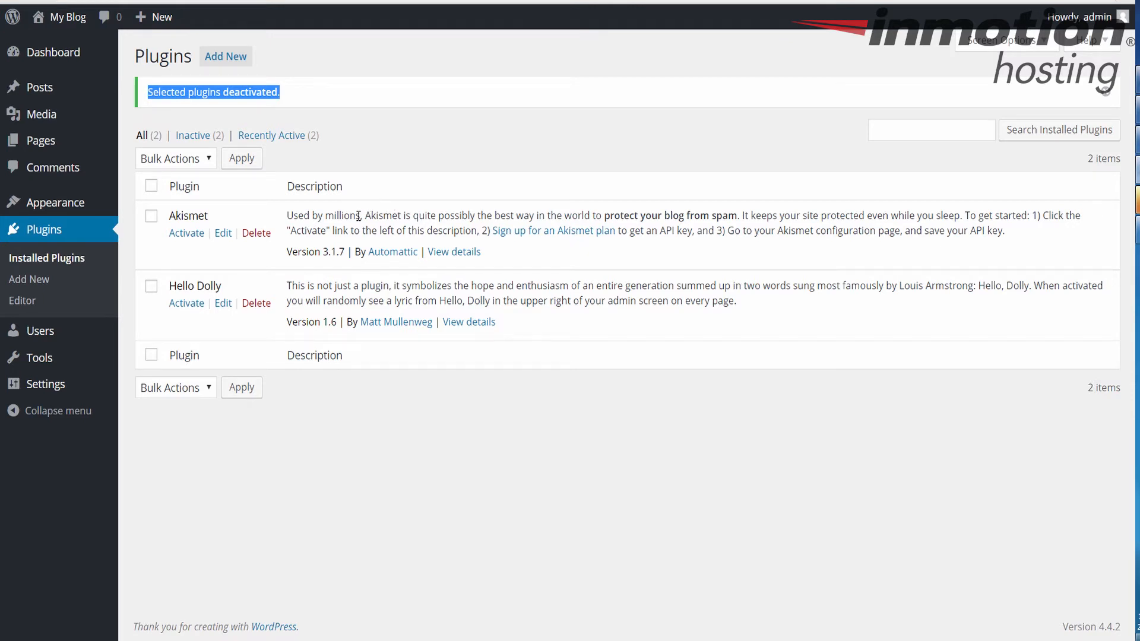
pyautogui.moveTo(334, 217)
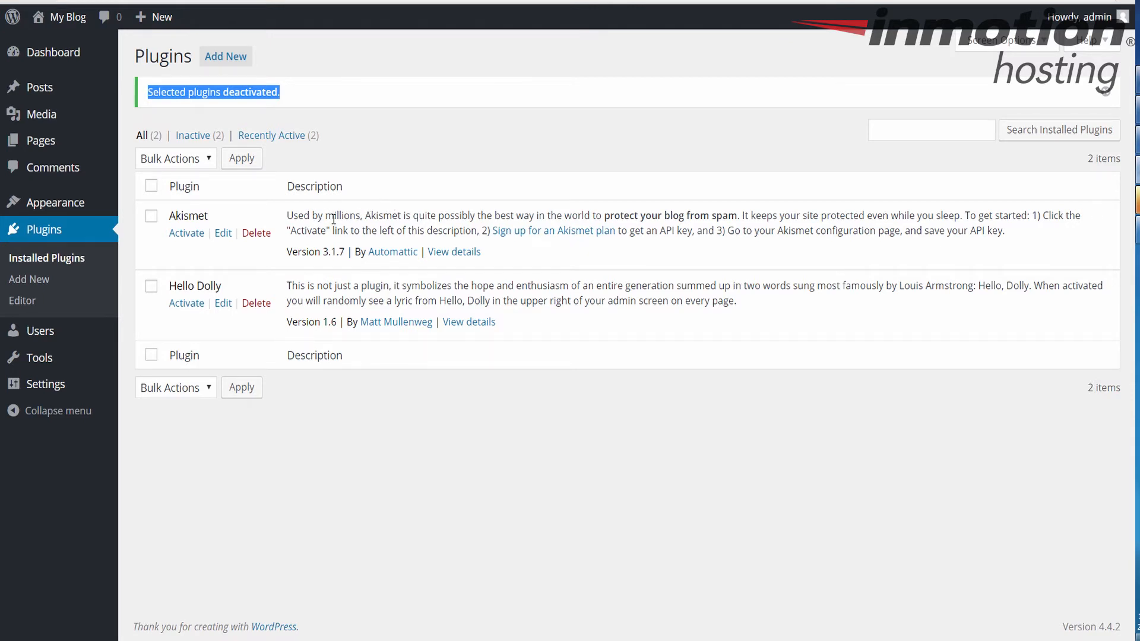
# - Select all plugins and apply the Activate bulk action to Akismet and Hello Dolly
pyautogui.click(150, 186)
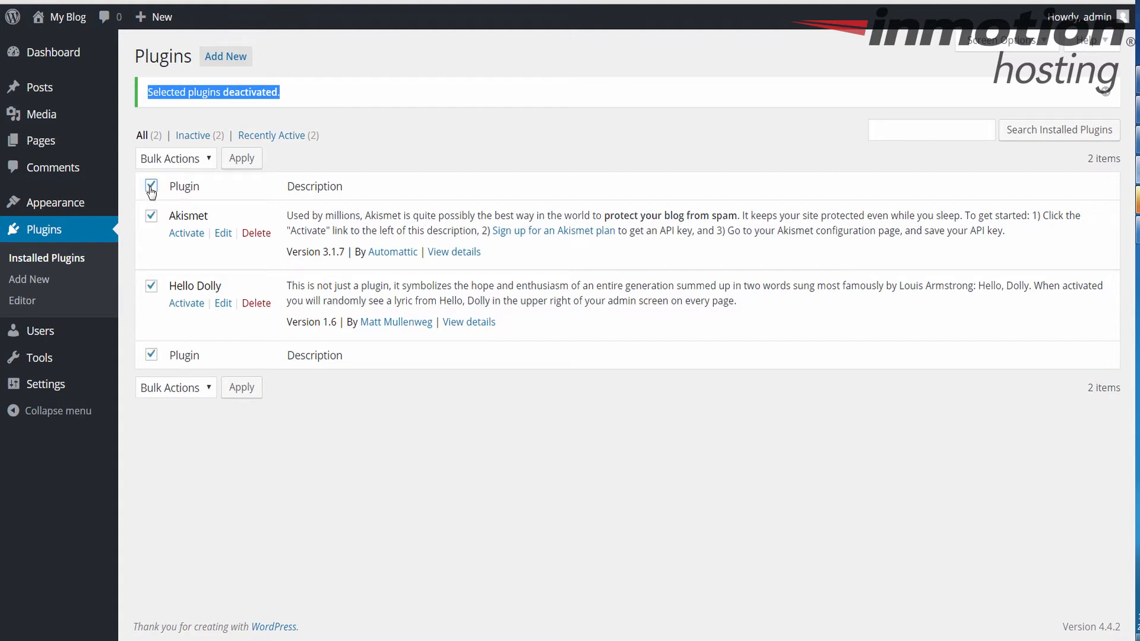
pyautogui.click(174, 158)
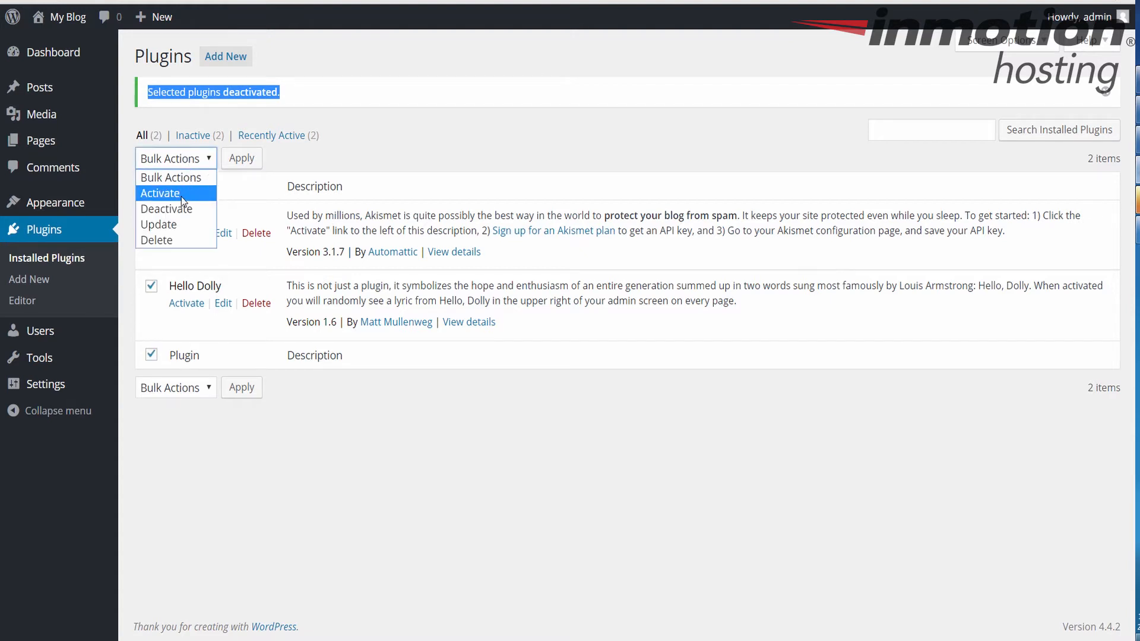
pyautogui.click(159, 192)
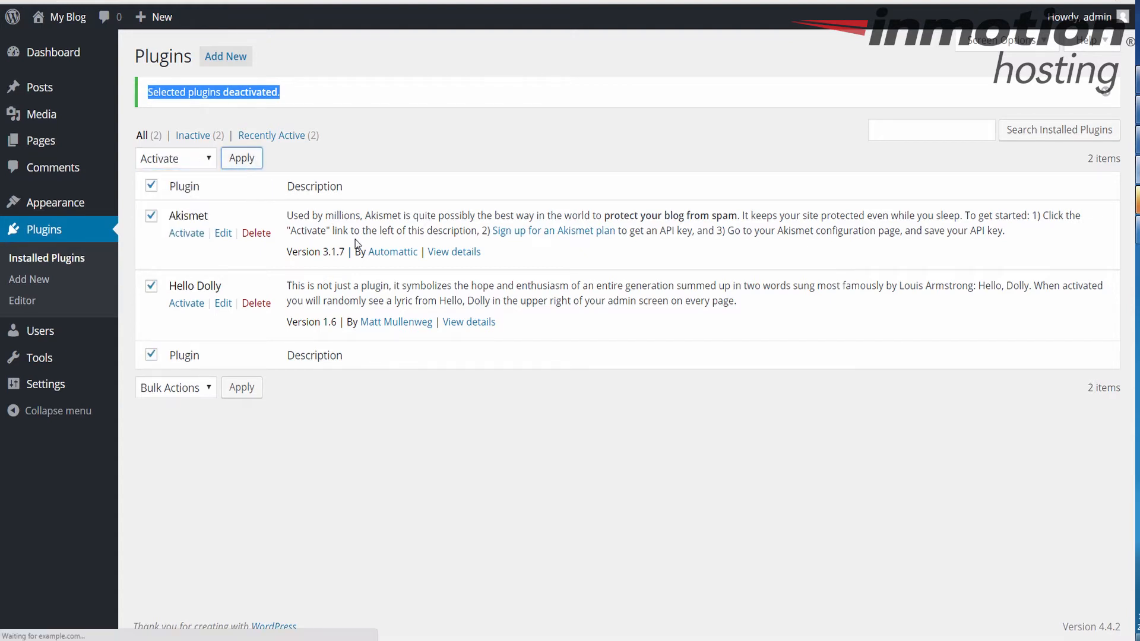
pyautogui.click(240, 158)
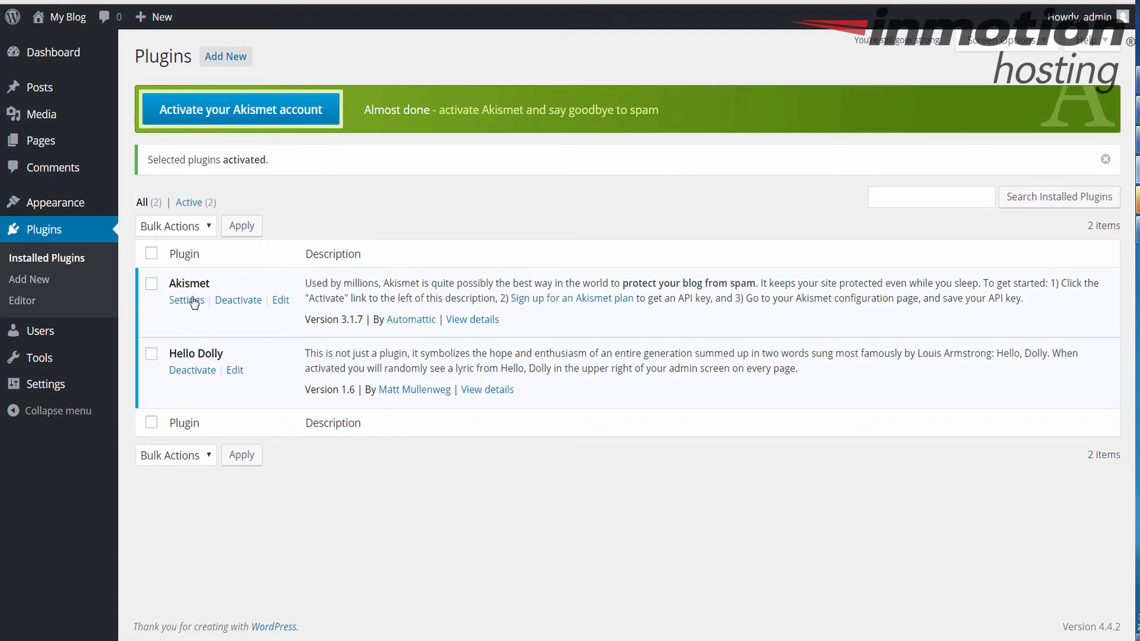
pyautogui.moveTo(375, 253)
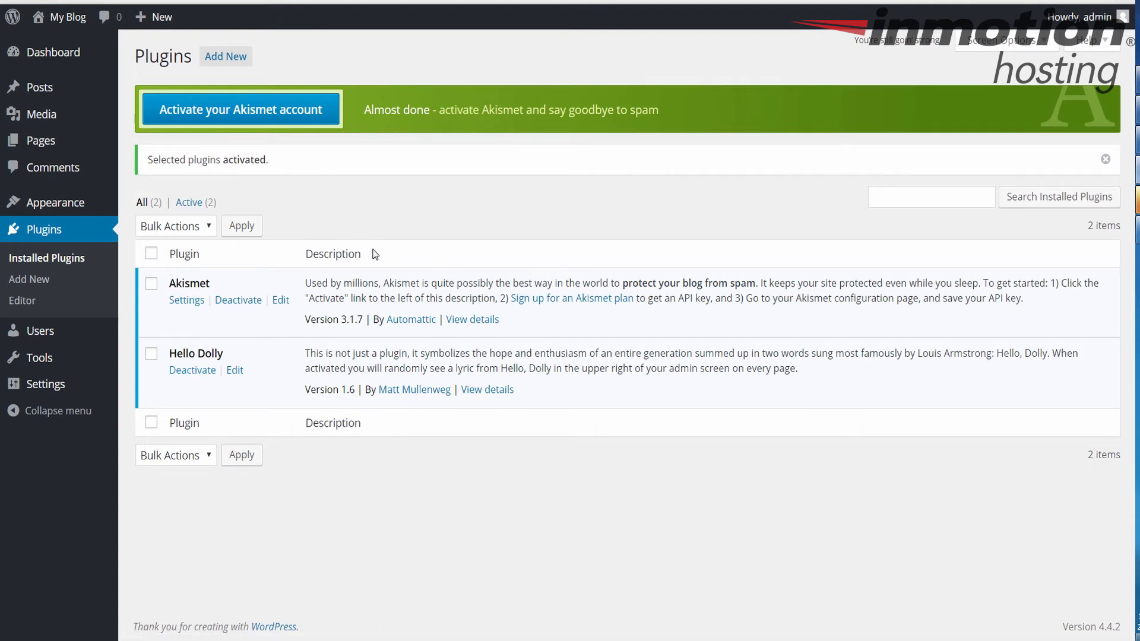
pyautogui.moveTo(409, 277)
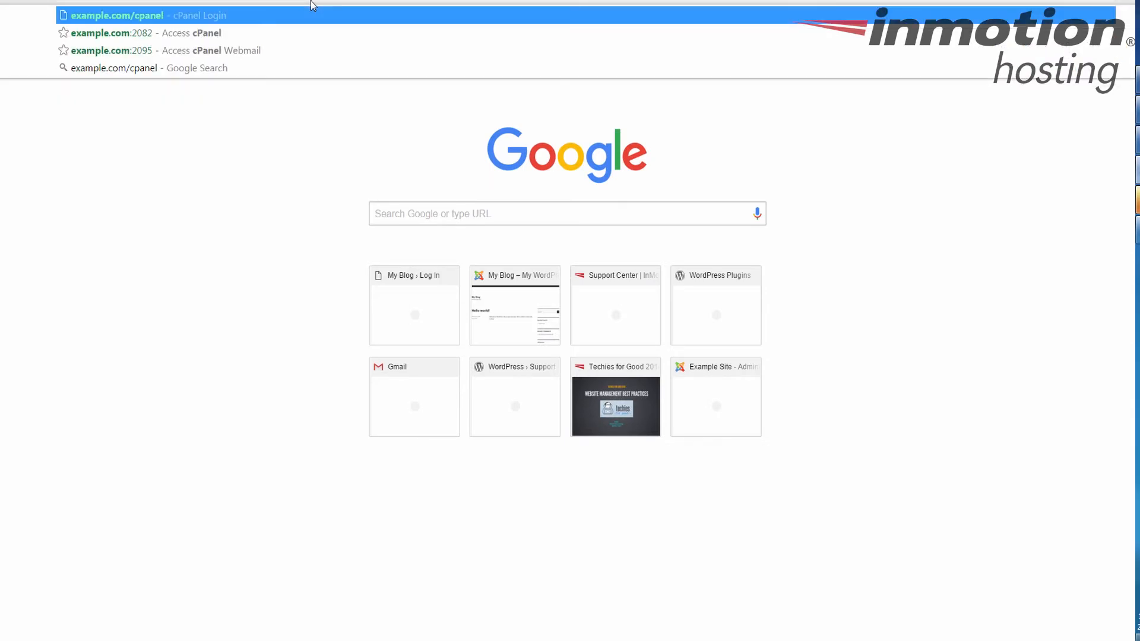
# - Log in to cPanel with username 'exam'
pyautogui.click(117, 14)
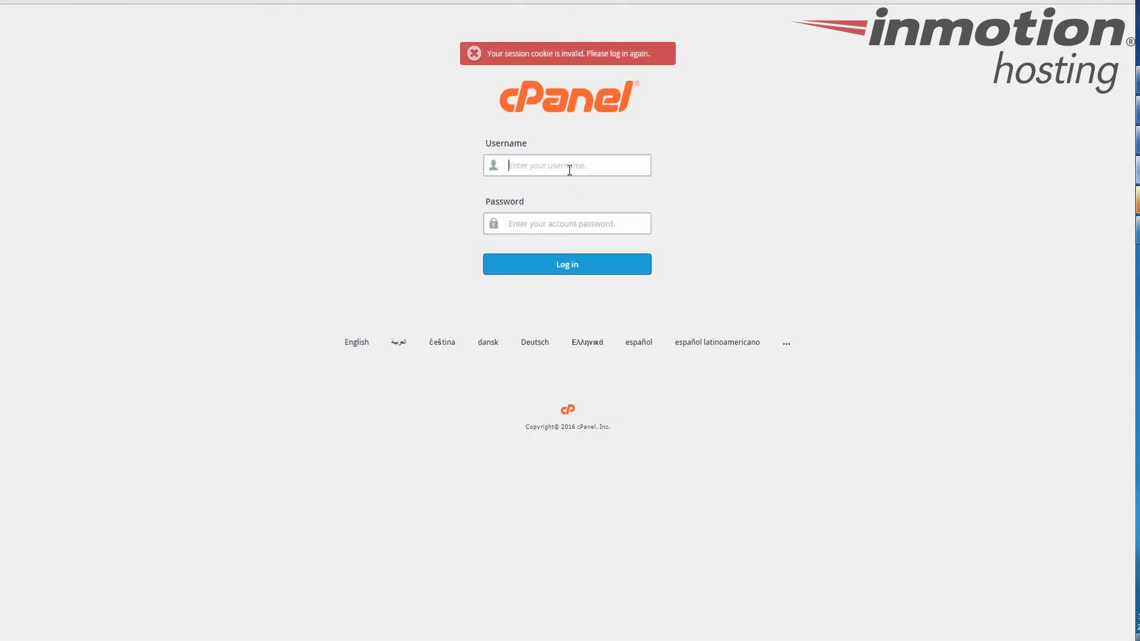
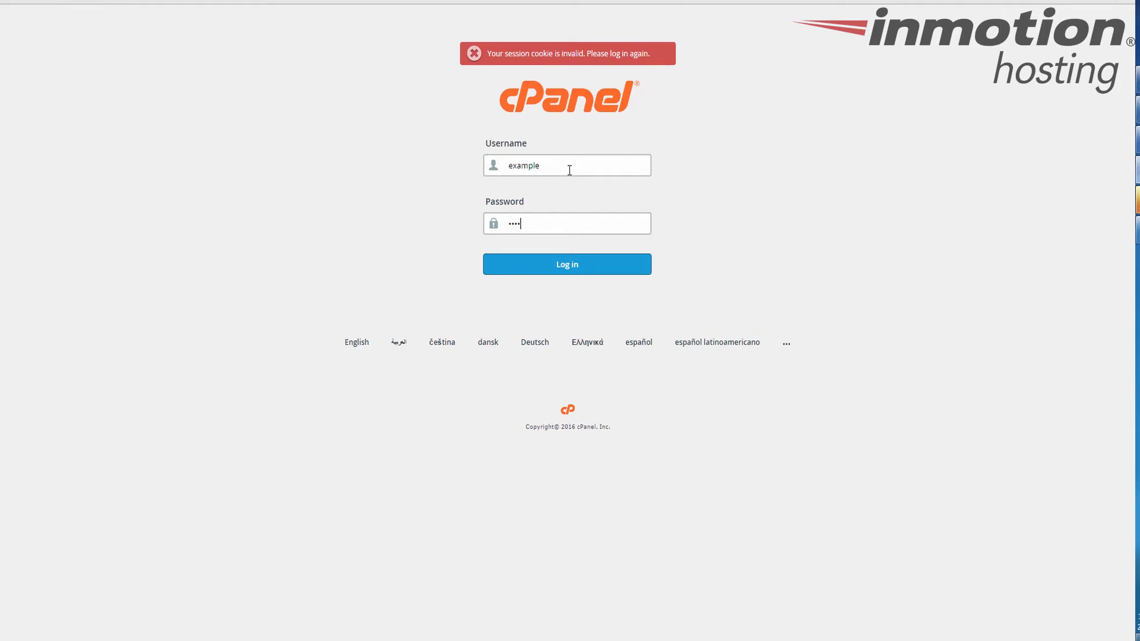
pyautogui.click(566, 264)
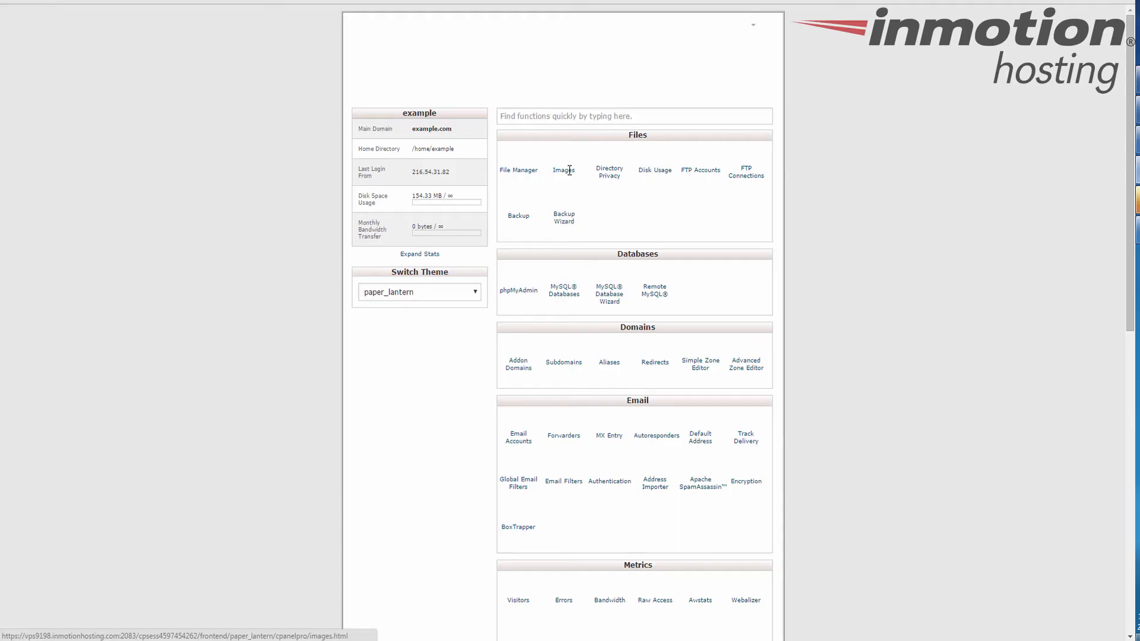
# - Open File Manager from the cPanel dashboard's Files section
pyautogui.scroll(-3)
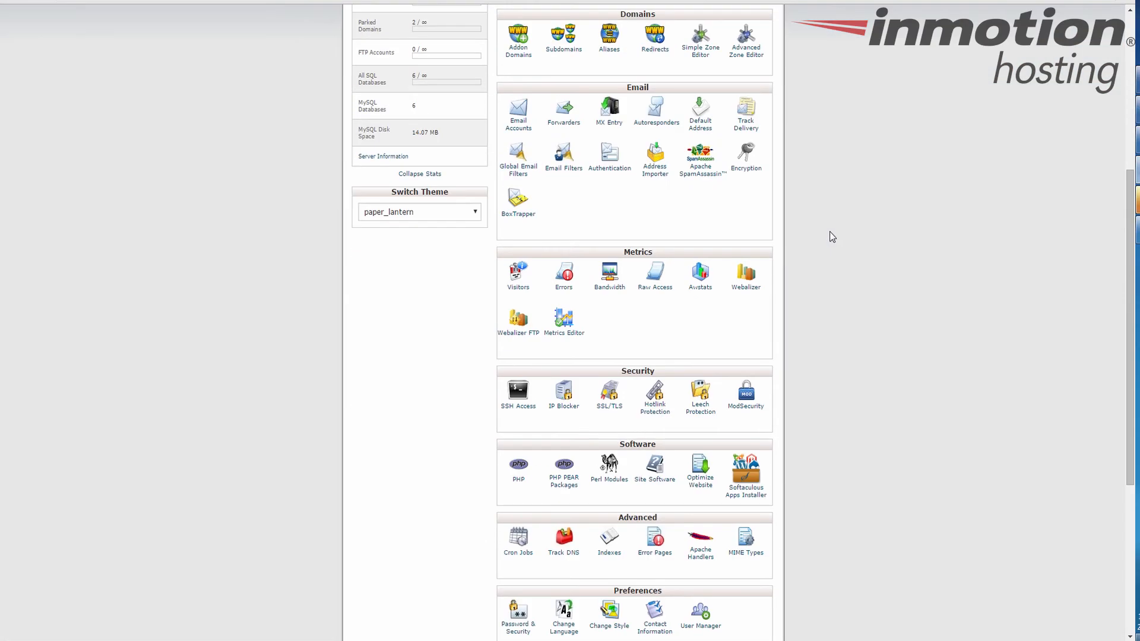
pyautogui.scroll(-3)
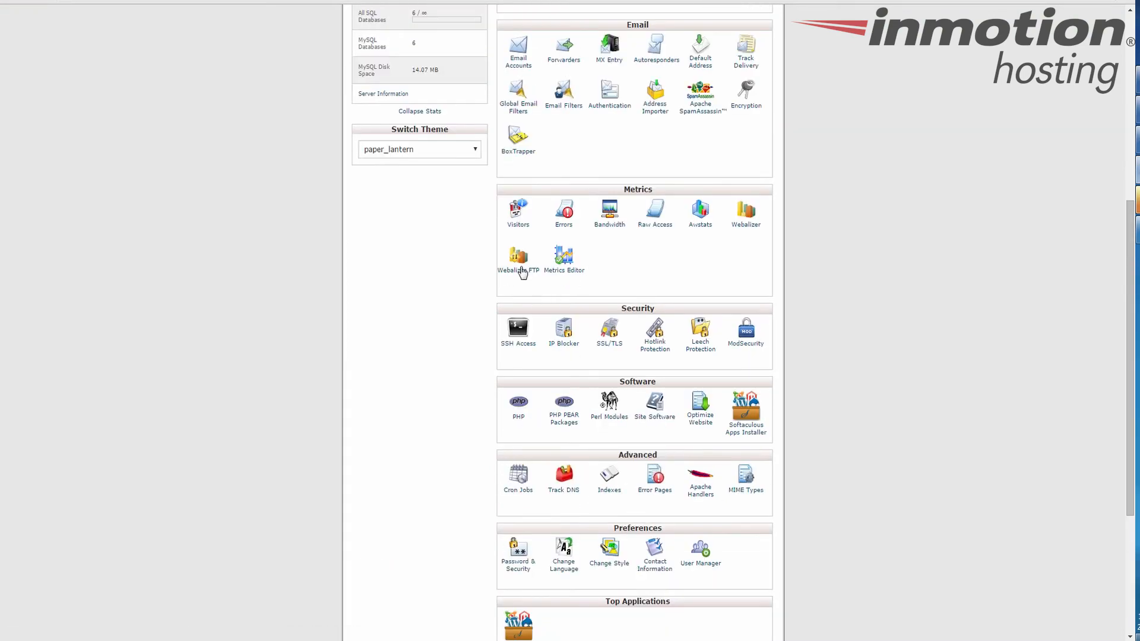
pyautogui.scroll(3)
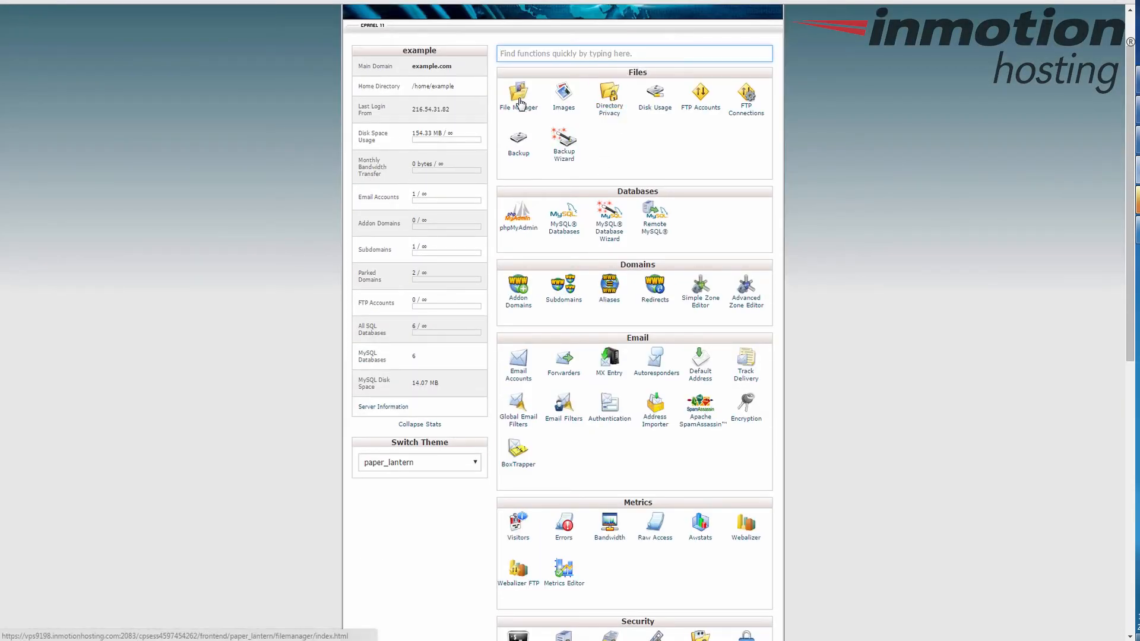
pyautogui.click(517, 95)
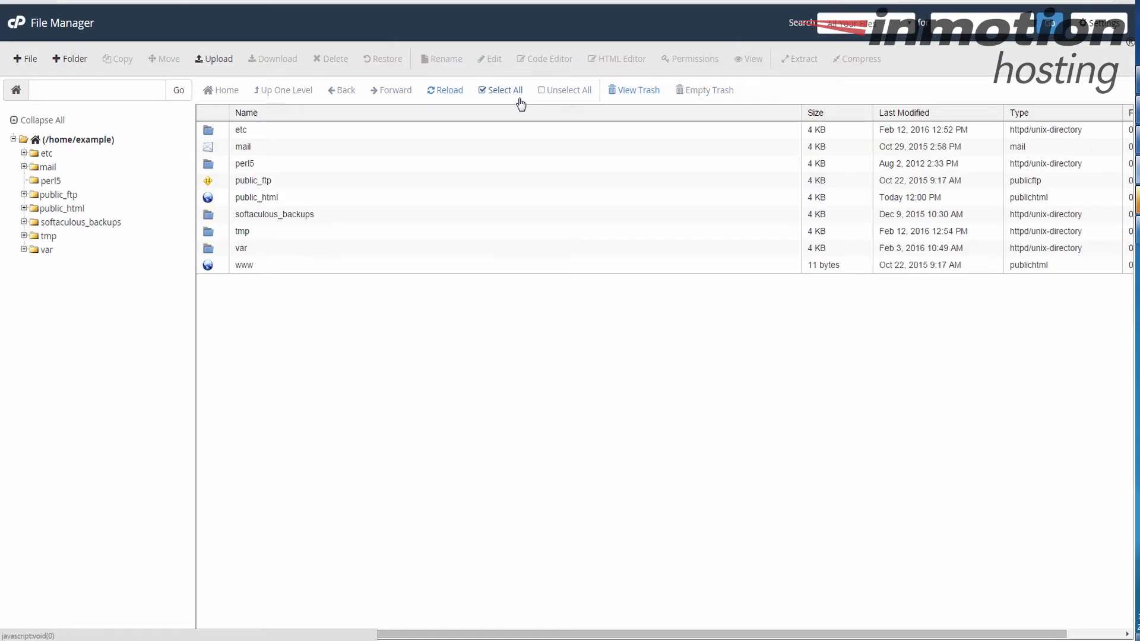
pyautogui.moveTo(229, 194)
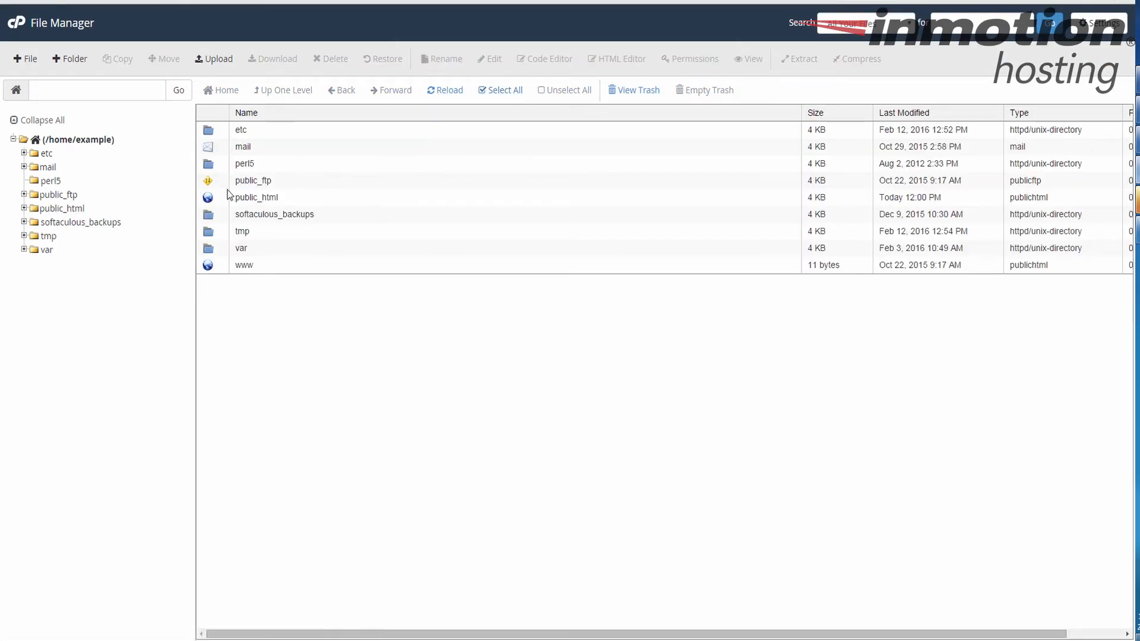
pyautogui.moveTo(216, 205)
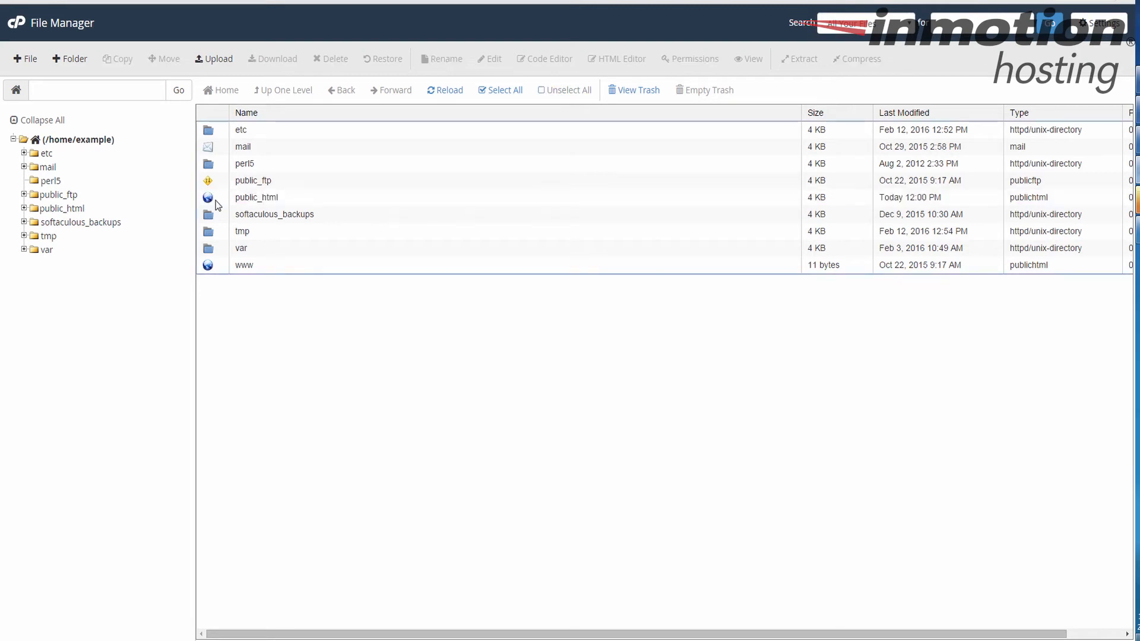
# - Navigate into public_html/wp-content in File Manager
pyautogui.doubleClick(256, 197)
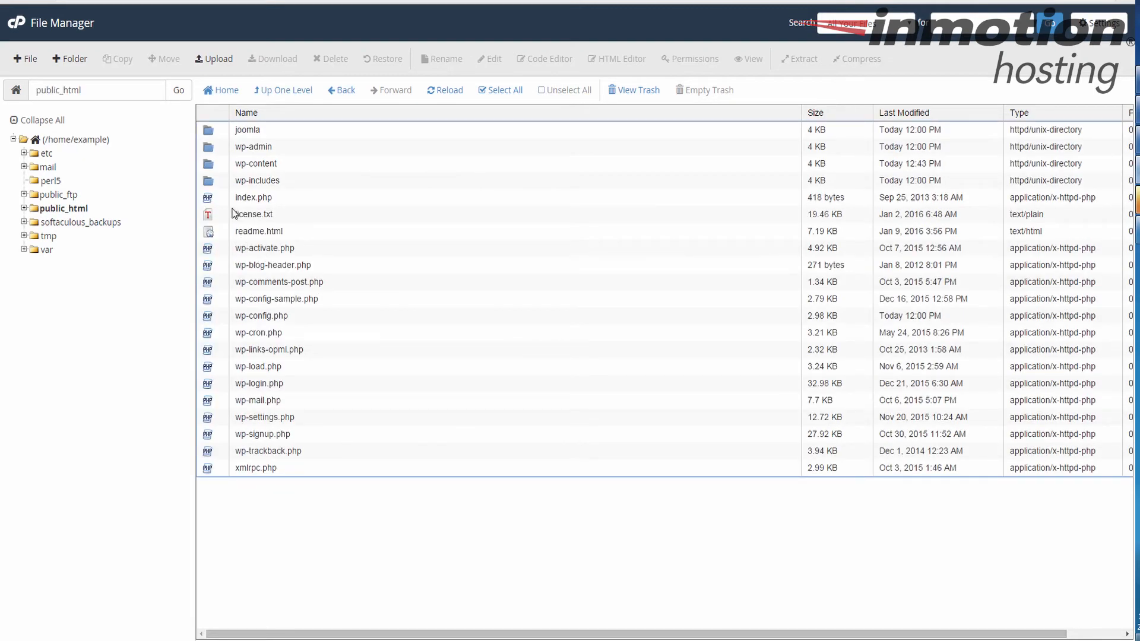
pyautogui.moveTo(269, 428)
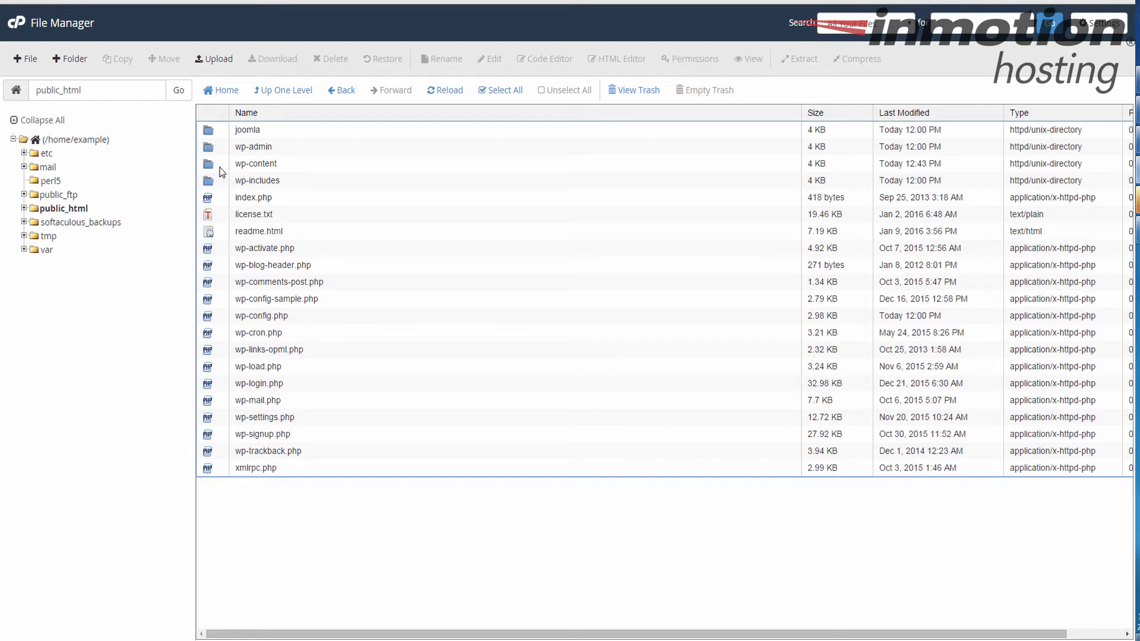
pyautogui.click(256, 163)
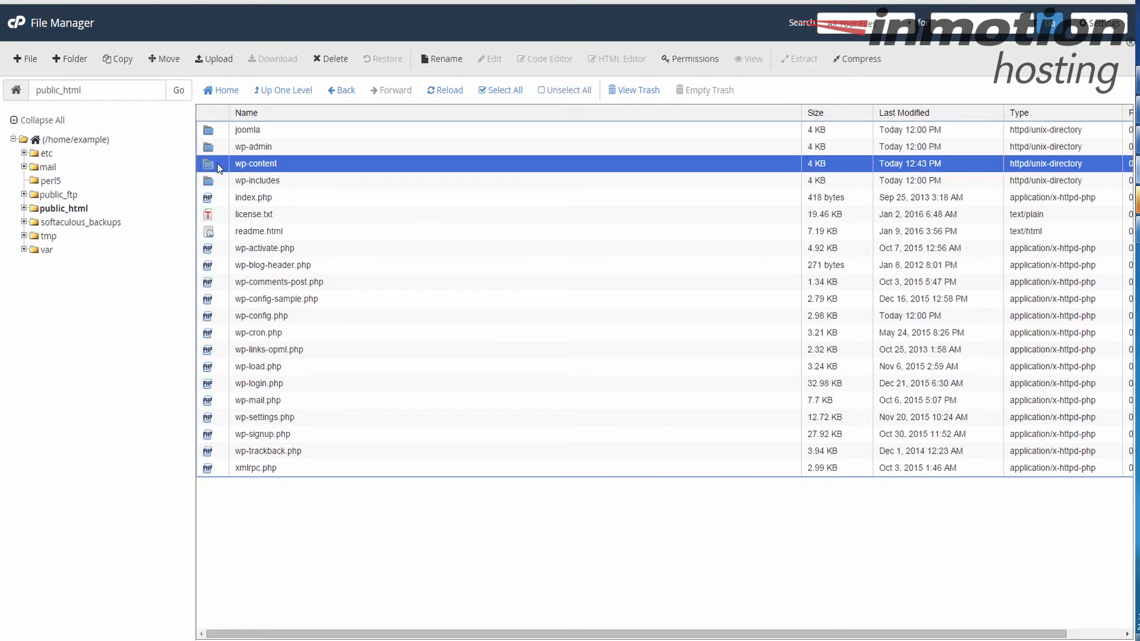
pyautogui.doubleClick(255, 162)
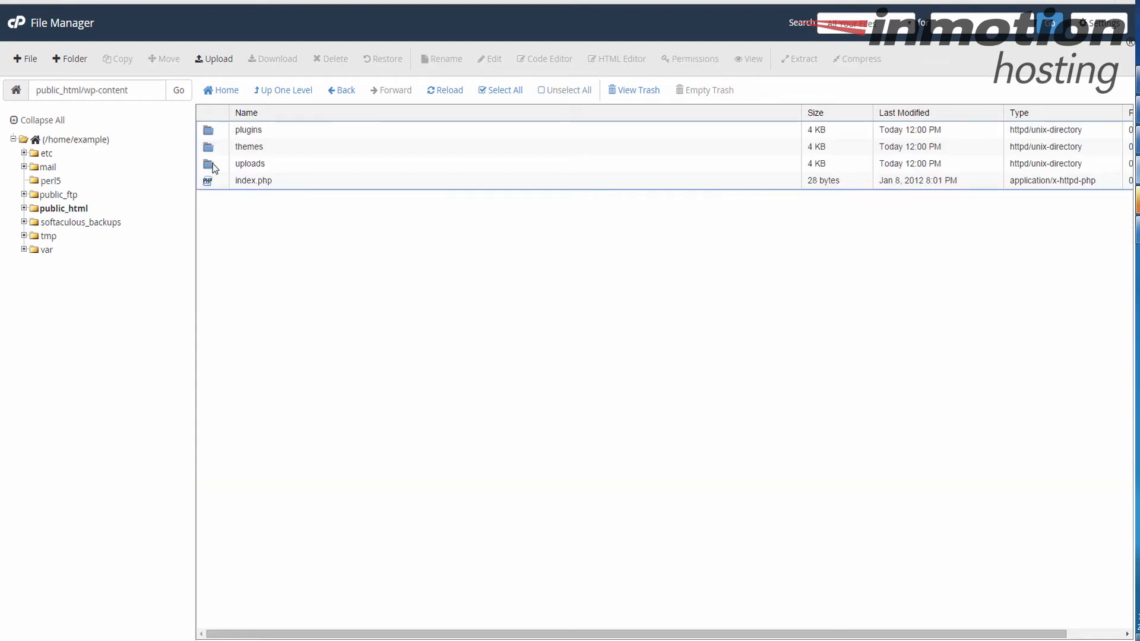
# - Rename the plugins folder to plugins.old
pyautogui.click(248, 130)
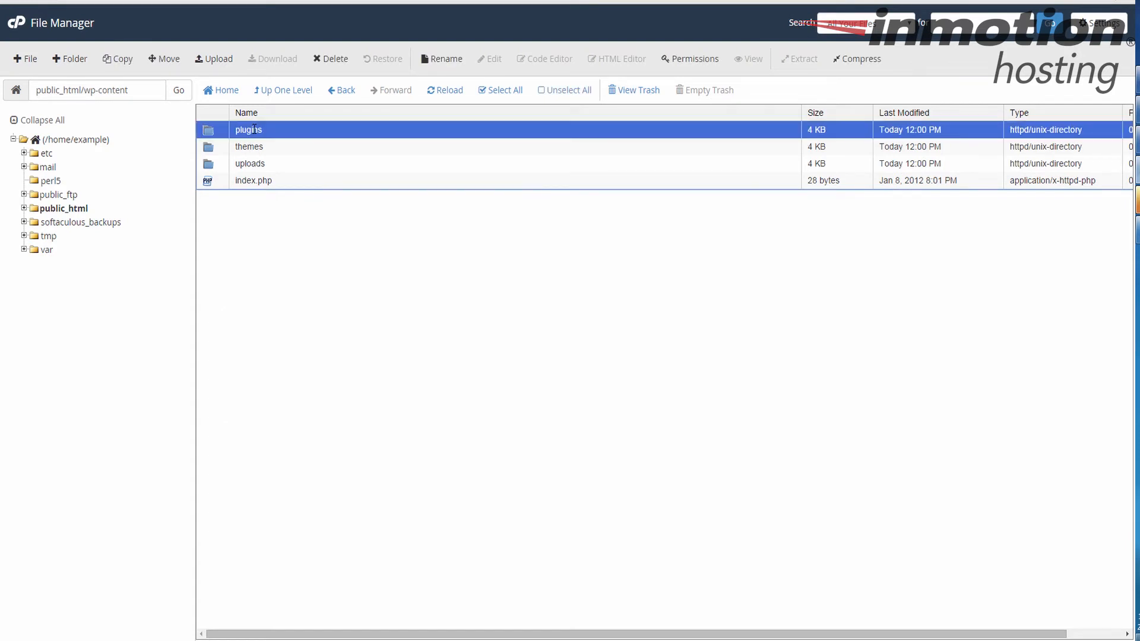
pyautogui.click(250, 163)
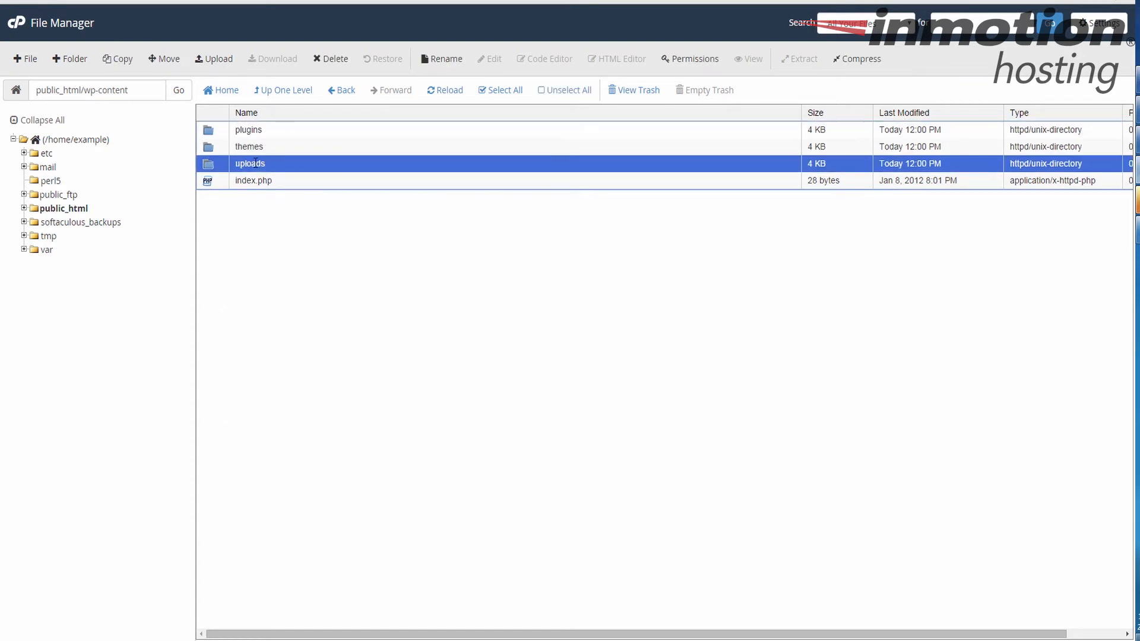
pyautogui.click(248, 130)
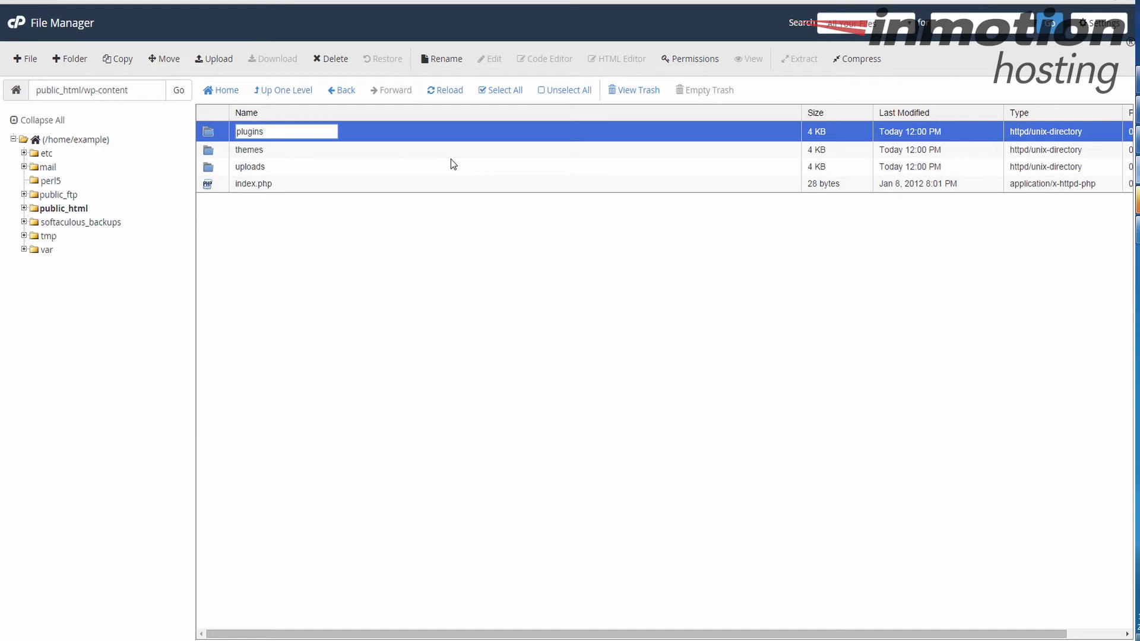
pyautogui.write('.o')
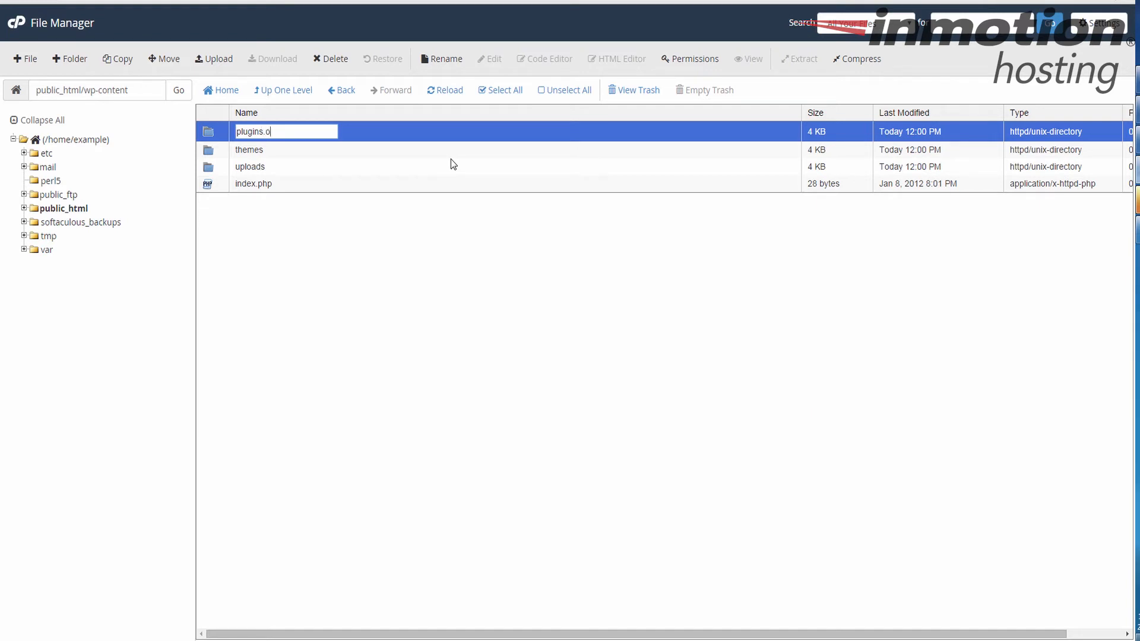
pyautogui.write('ld')
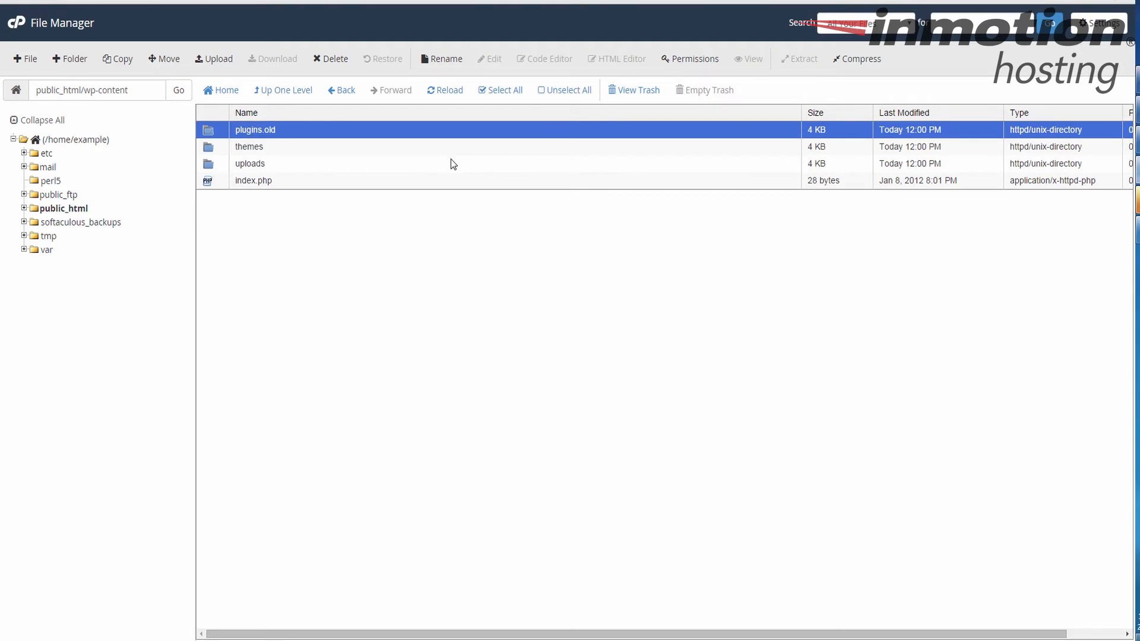
pyautogui.moveTo(333, 175)
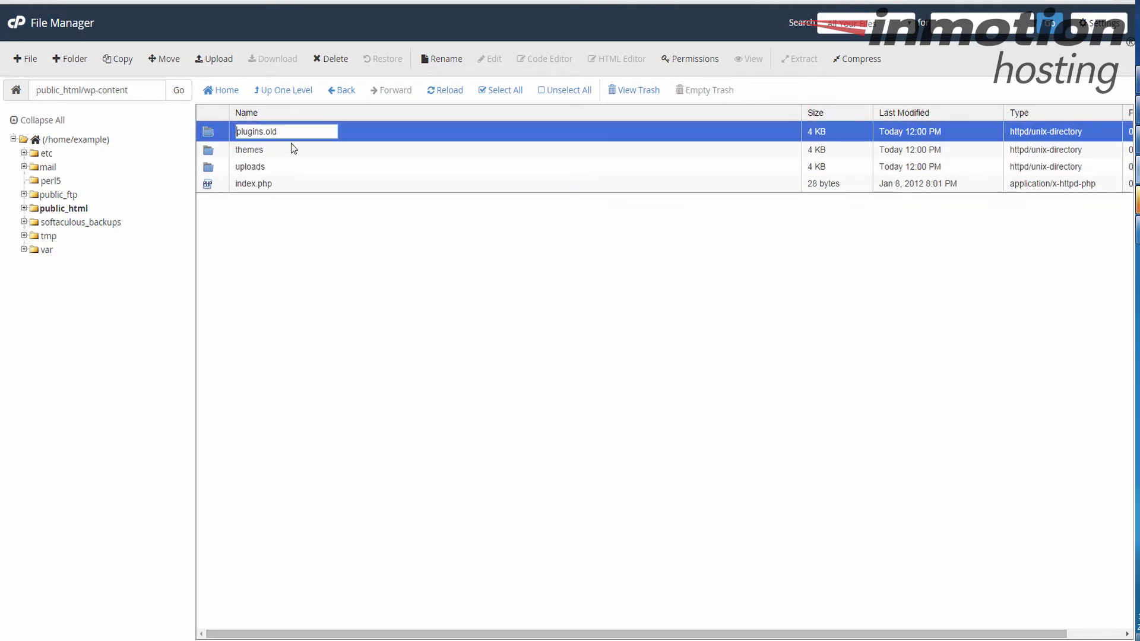
# - Return to the WordPress Installed Plugins page to check Akismet and Hello Dolly
pyautogui.click(253, 181)
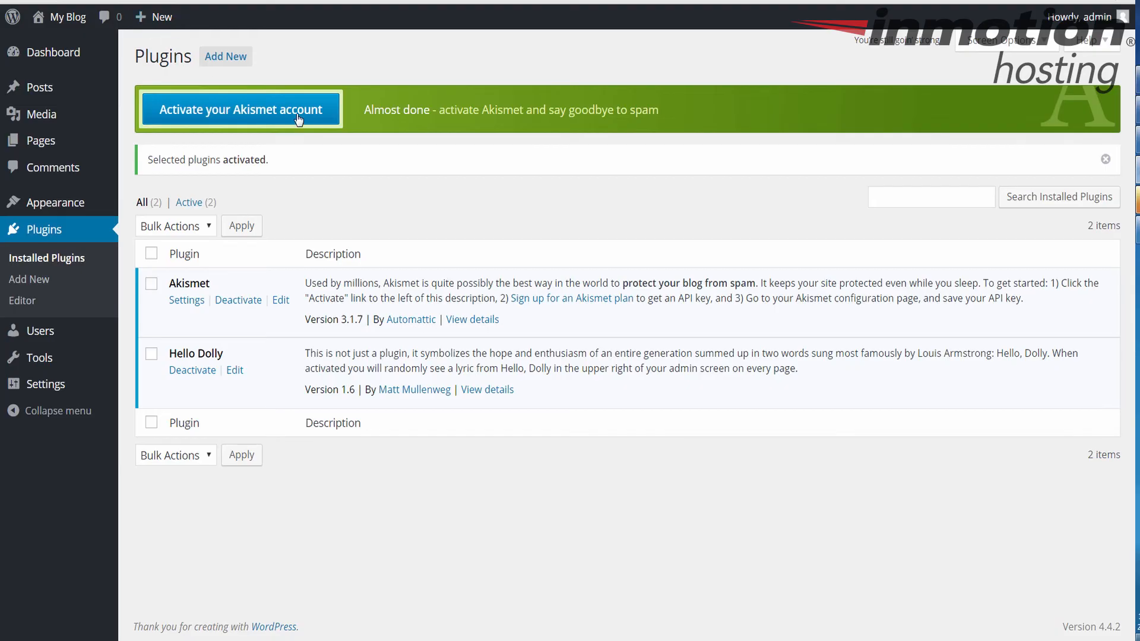
pyautogui.moveTo(57, 235)
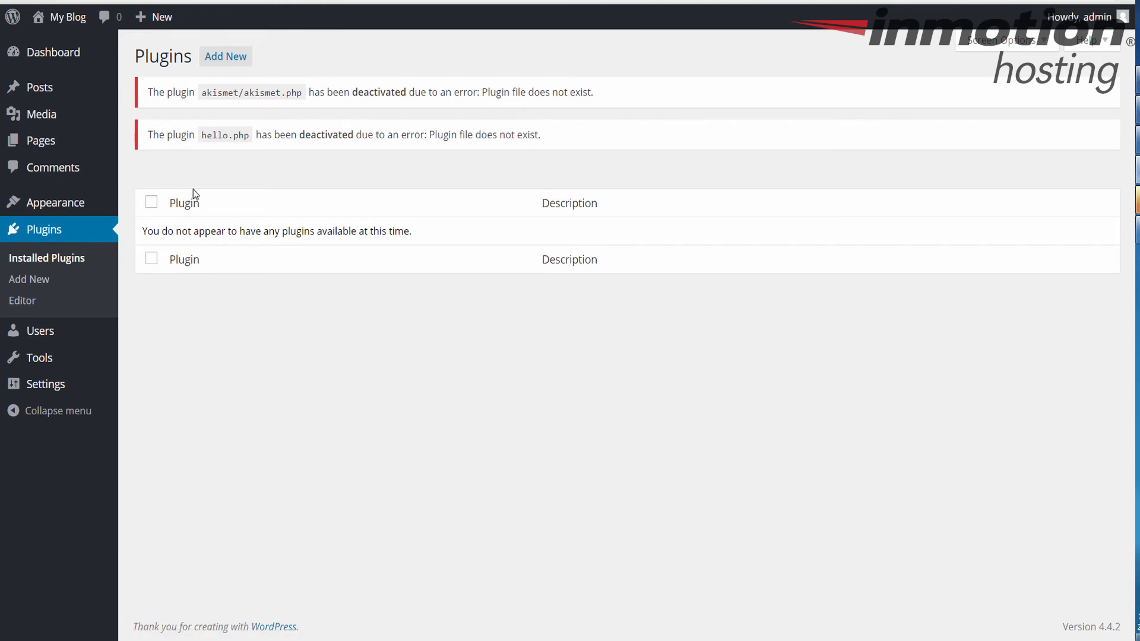
pyautogui.moveTo(292, 93)
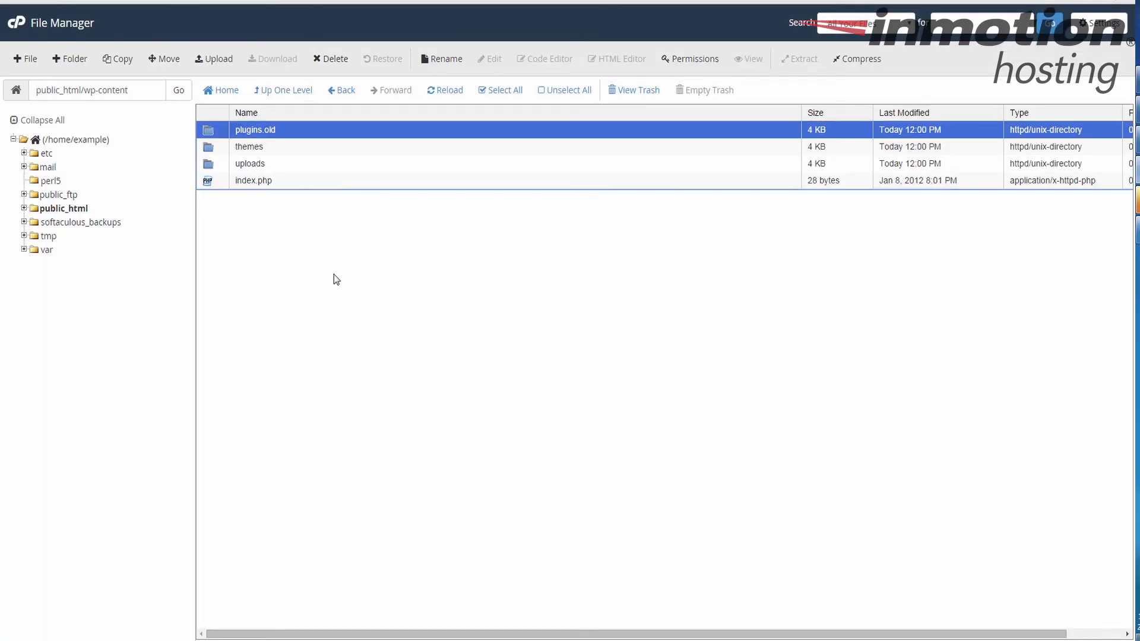
pyautogui.moveTo(256, 194)
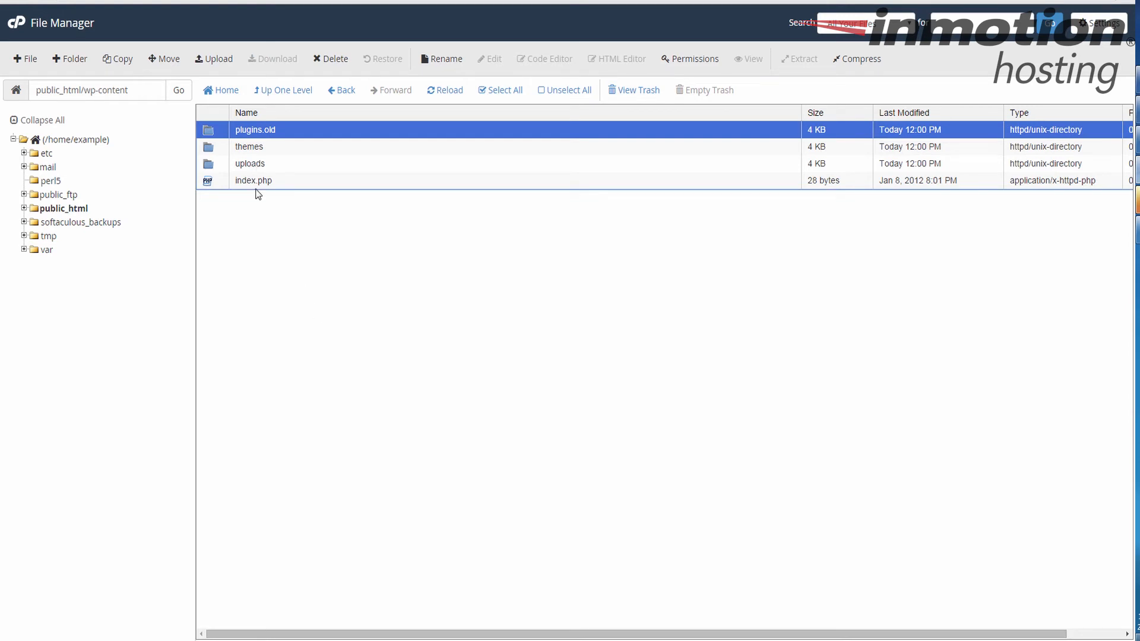
pyautogui.moveTo(268, 214)
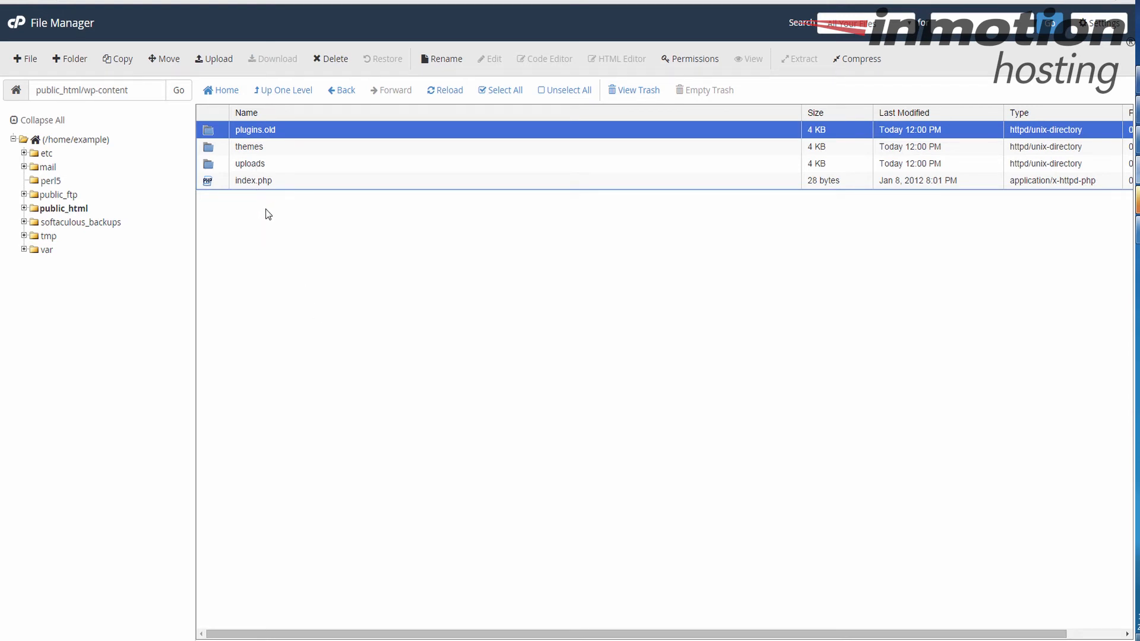
pyautogui.moveTo(246, 132)
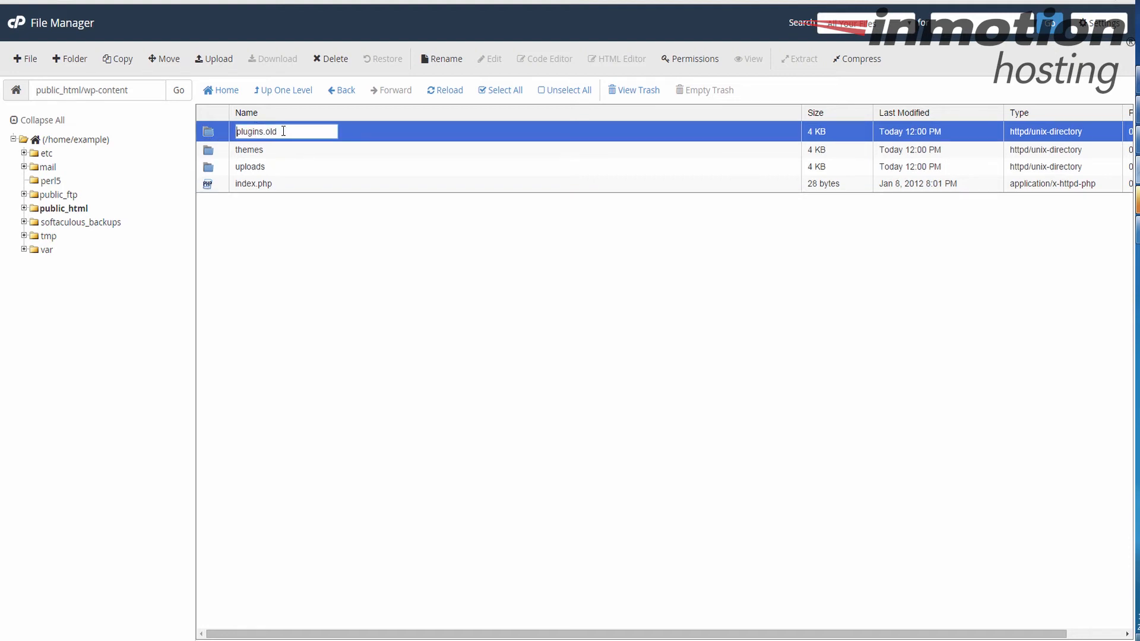
# - Rename plugins.old back to plugins, view its akismet folder, then return to wp-content
pyautogui.press('BackSpace')
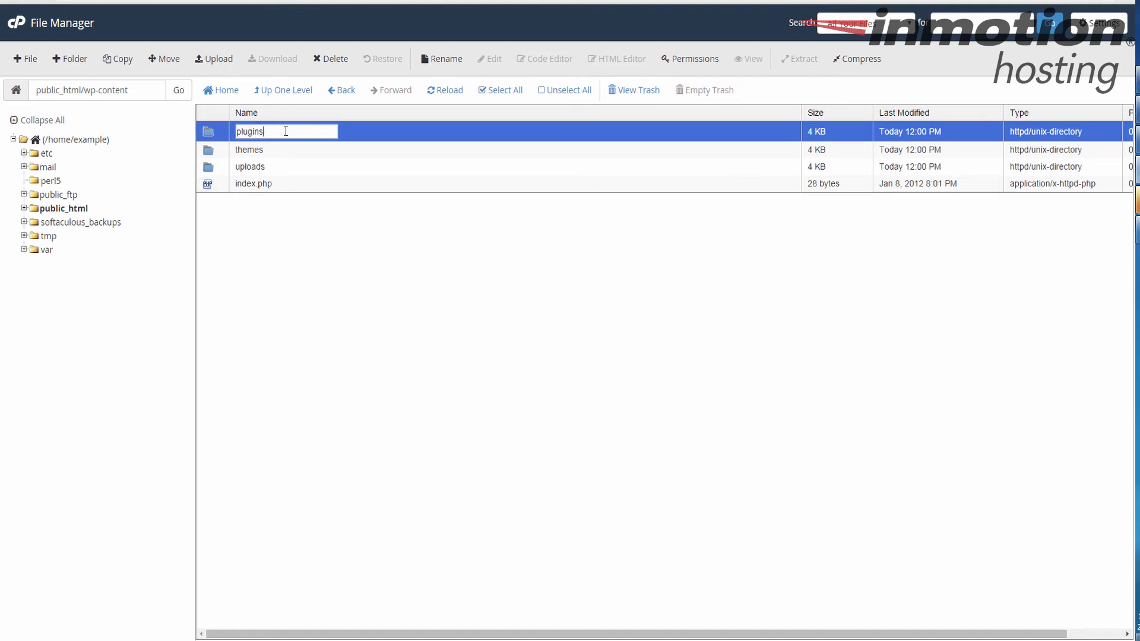
pyautogui.press('Return')
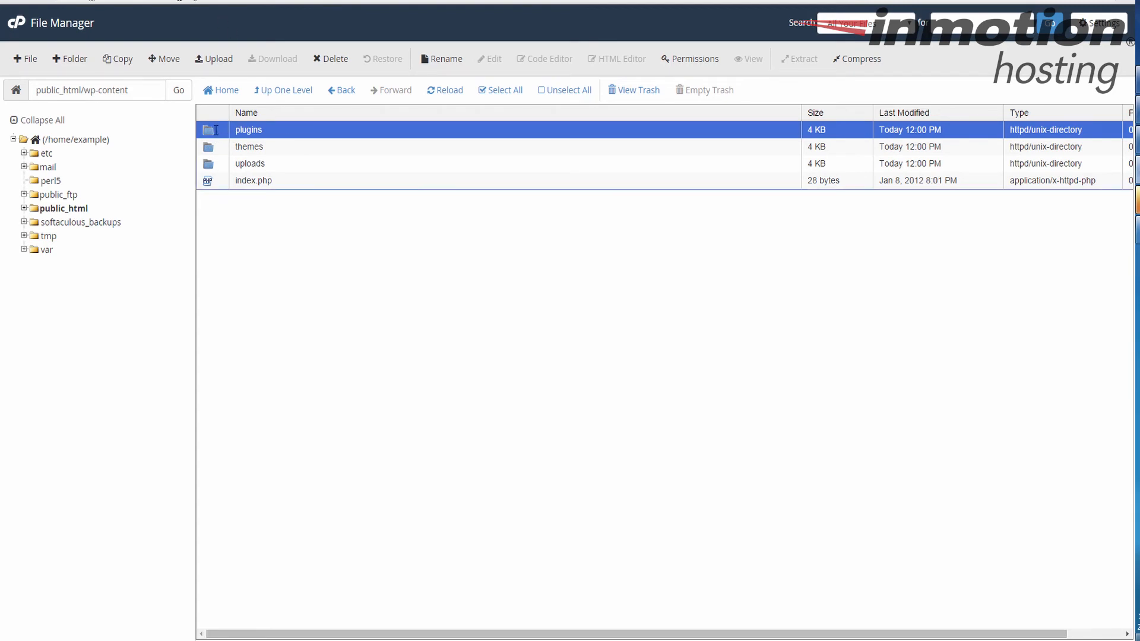
pyautogui.doubleClick(249, 129)
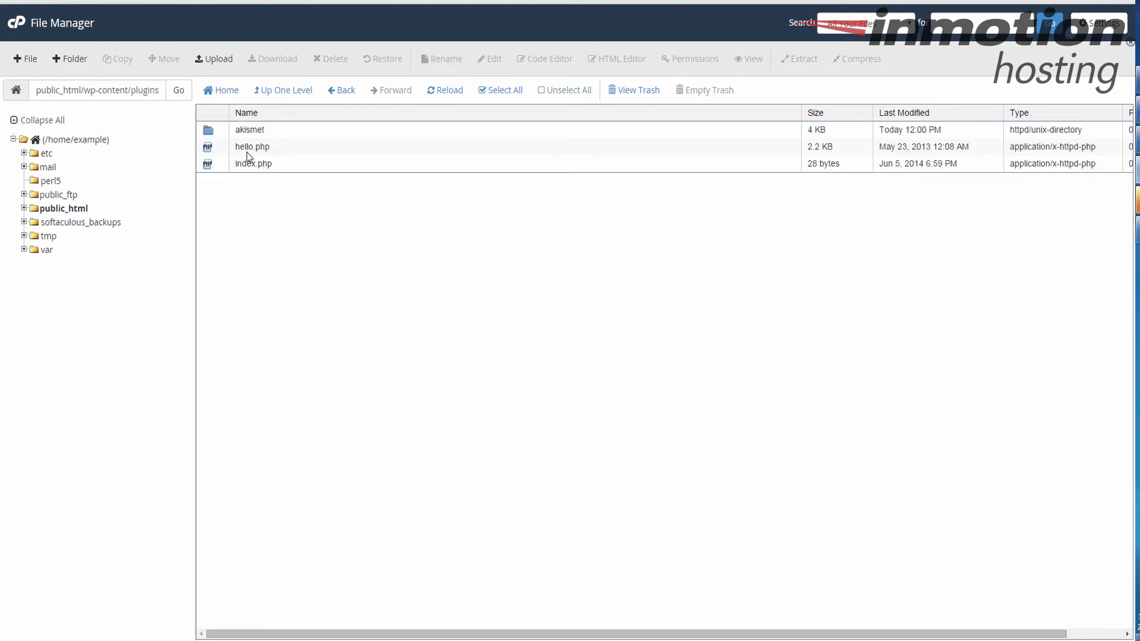
pyautogui.click(250, 130)
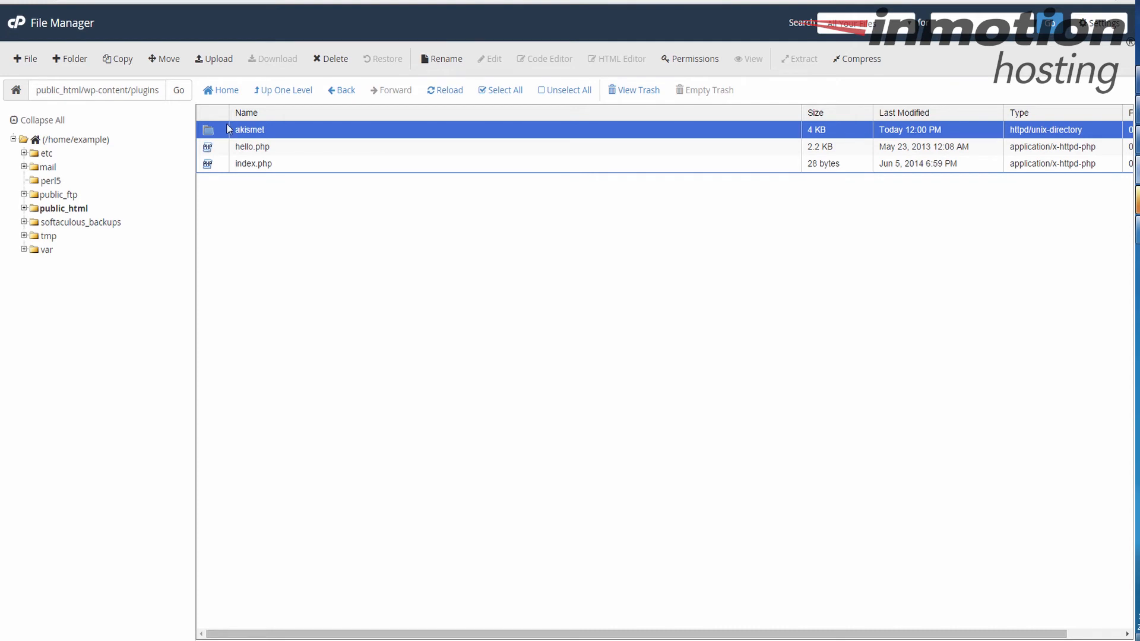
pyautogui.click(286, 89)
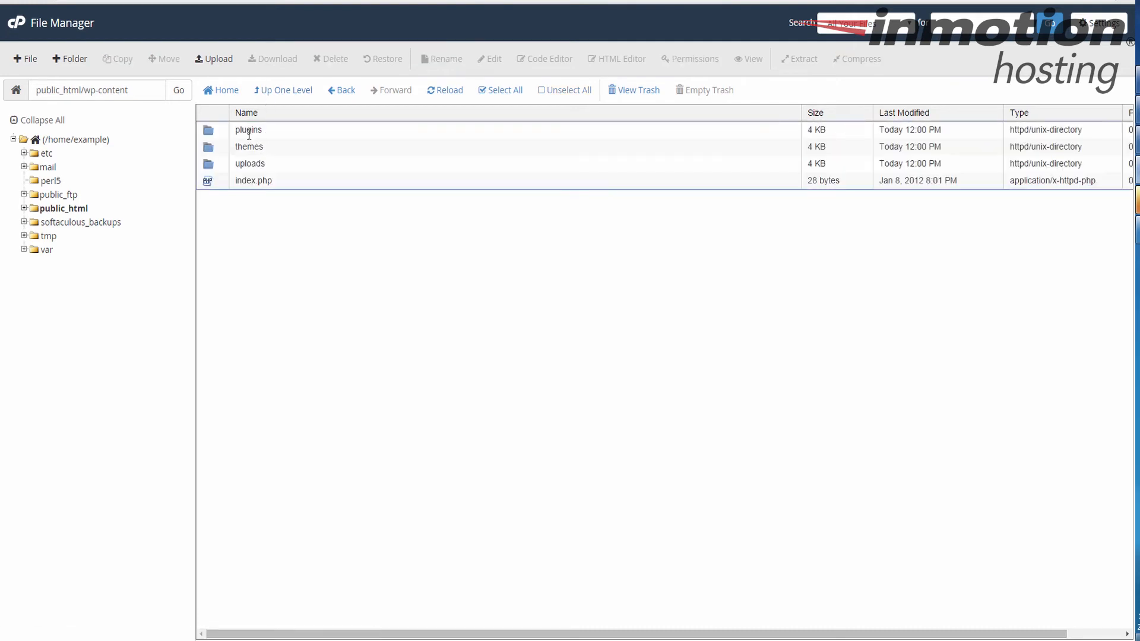
pyautogui.click(248, 130)
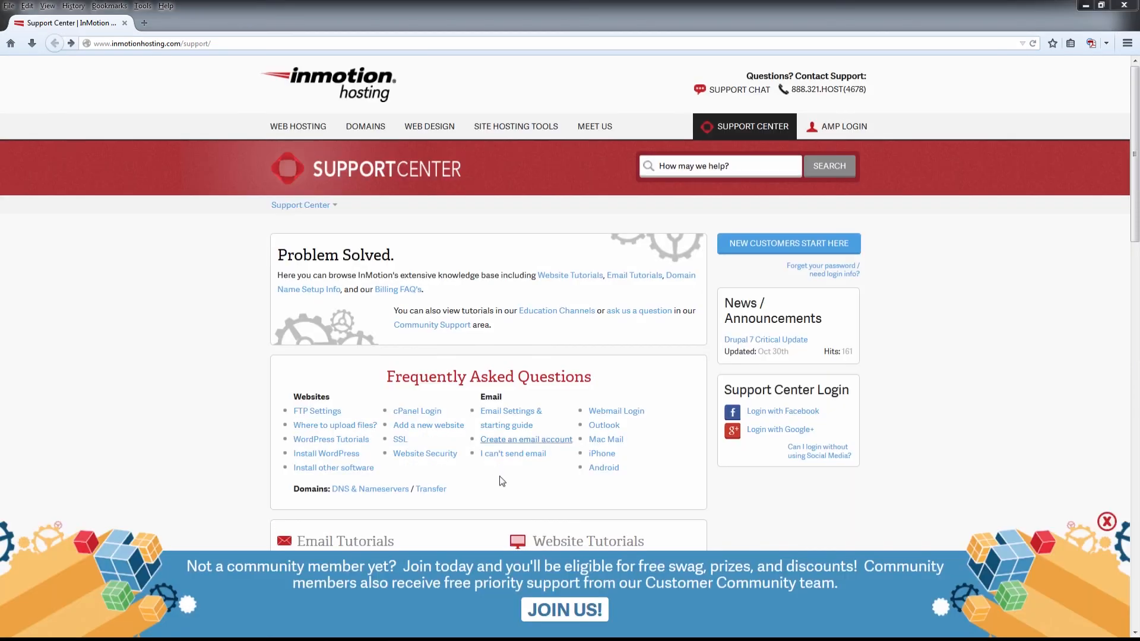
pyautogui.click(783, 411)
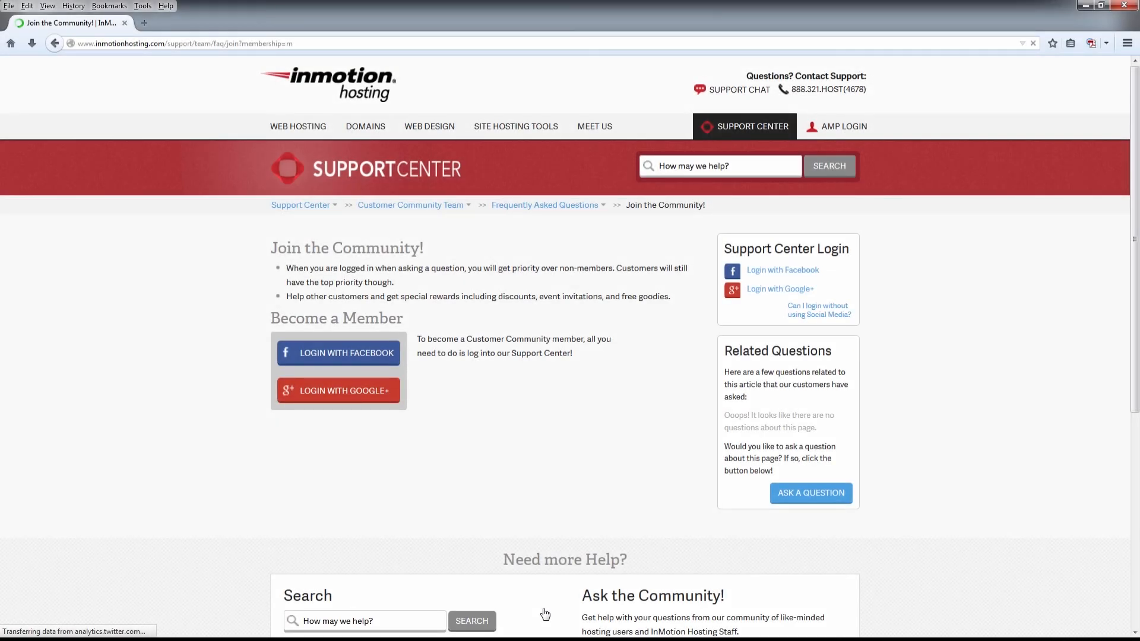
pyautogui.click(299, 205)
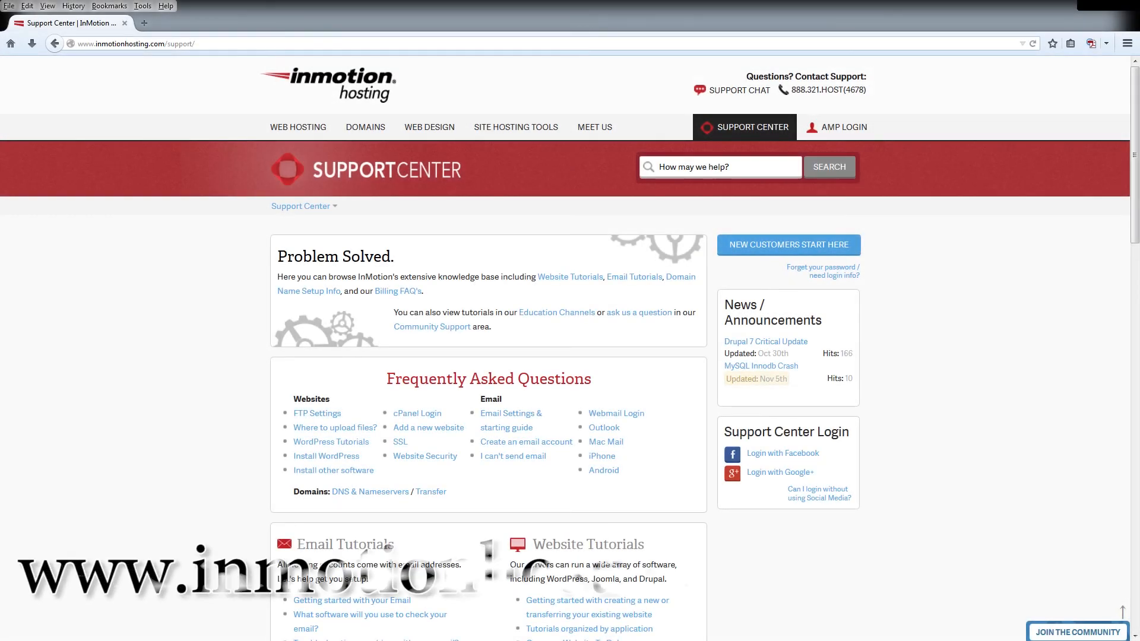